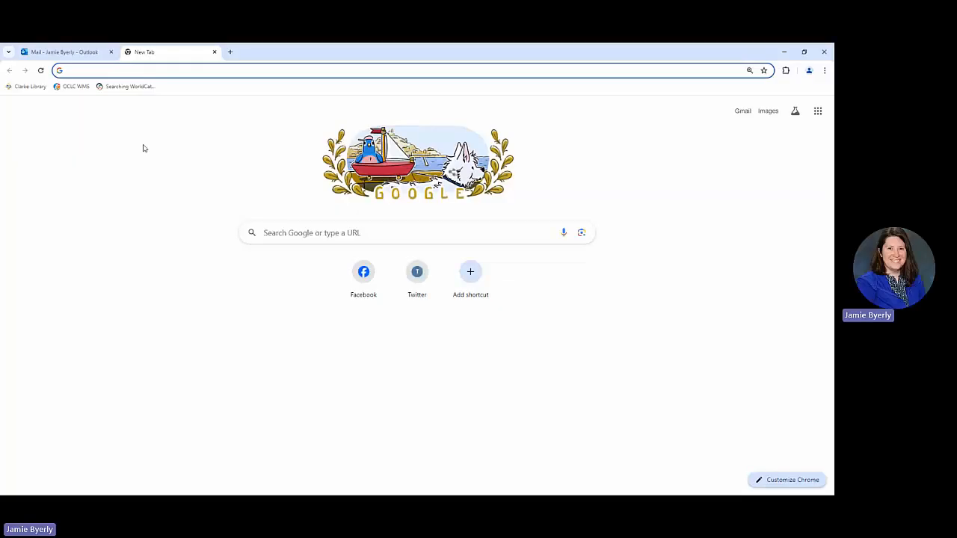
# Load the Nicholas J. Schrup Library SharePoint home page from the Clarke Library bookmark.
pyautogui.click(97, 70)
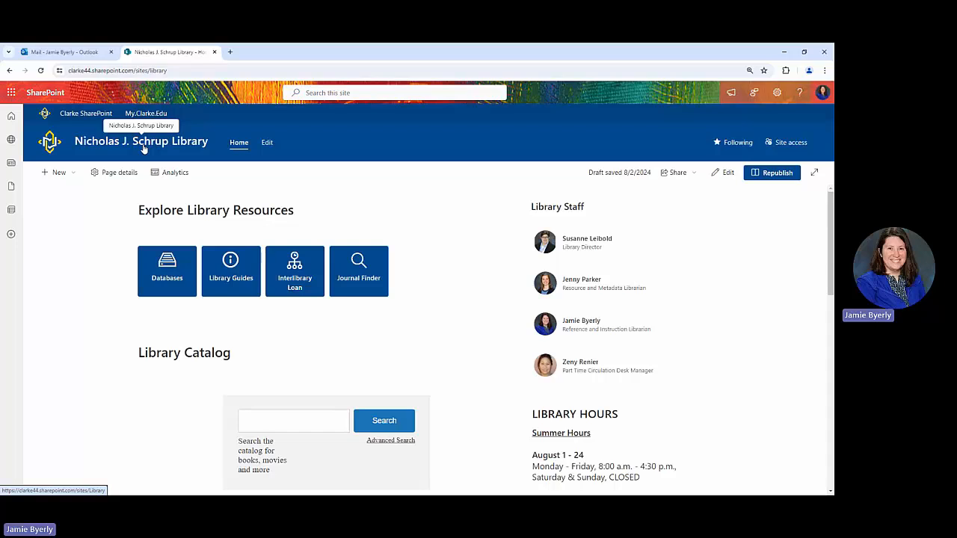
pyautogui.moveTo(311, 246)
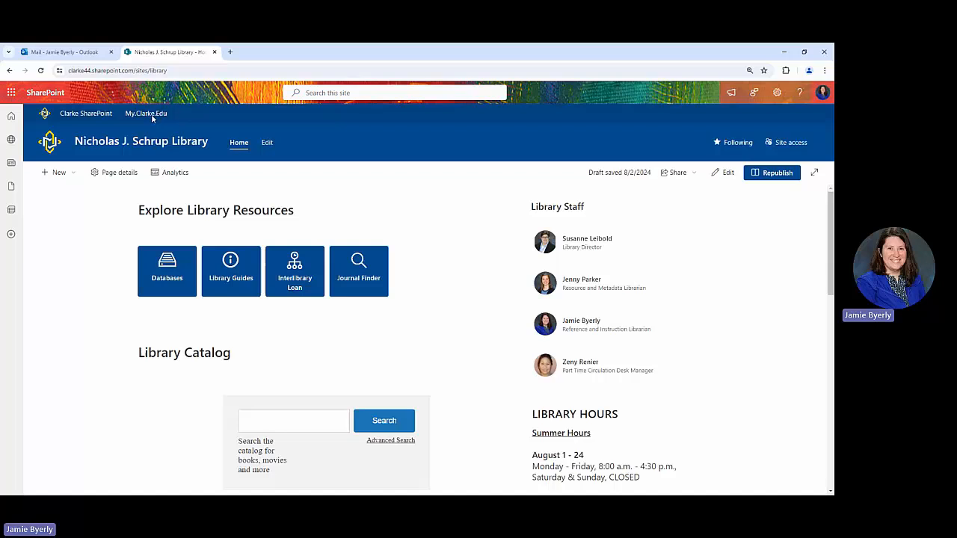
# Go to the my.clarke.edu Ellucian Experience dashboard and look through its resource cards.
pyautogui.click(146, 114)
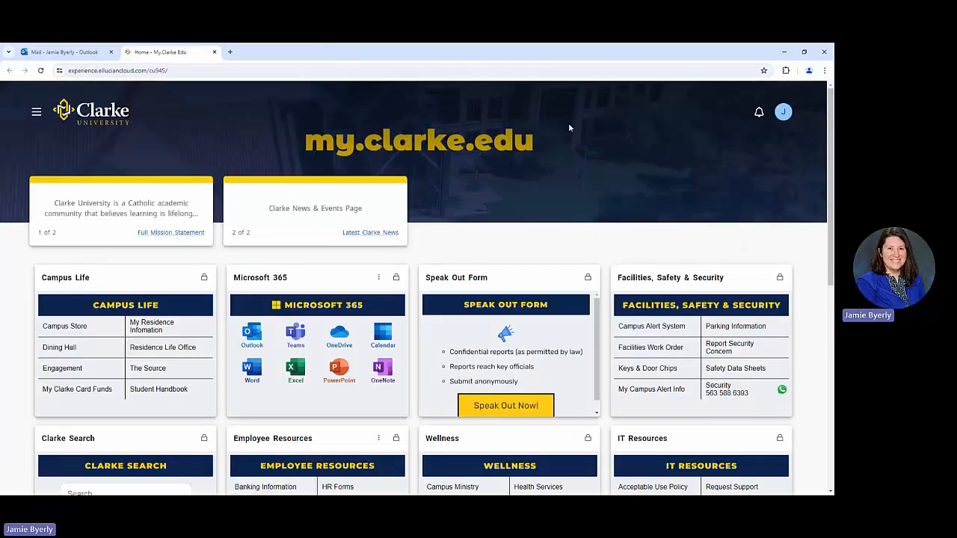
pyautogui.moveTo(571, 138)
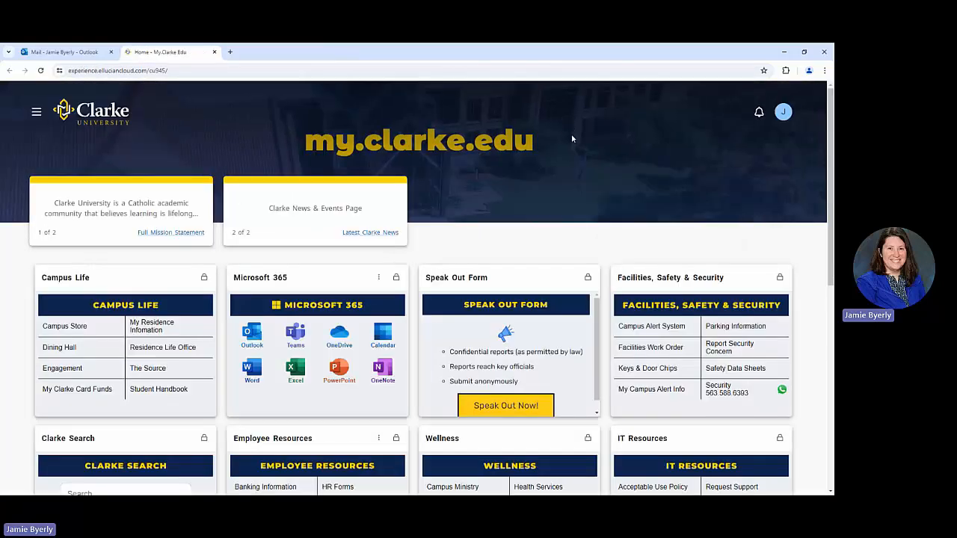
pyautogui.scroll(-3)
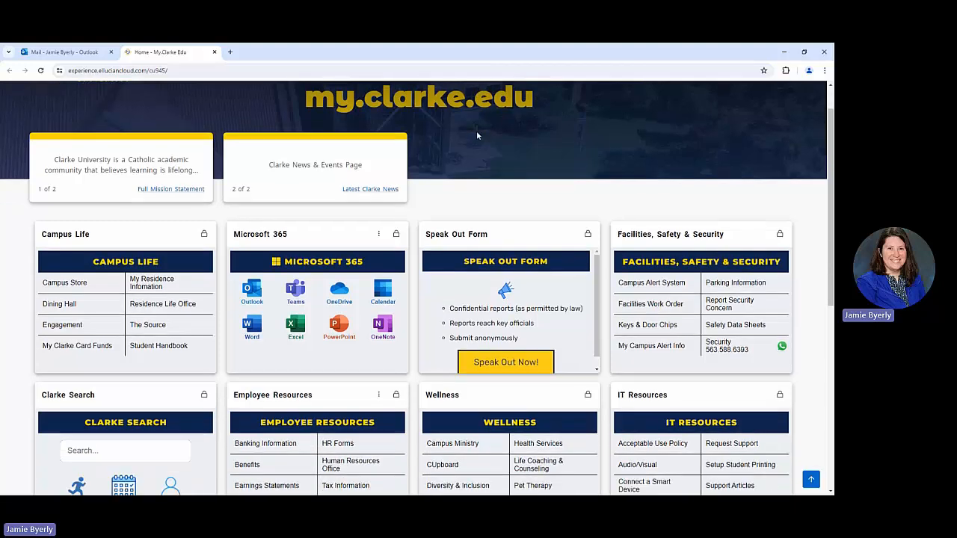
pyautogui.scroll(-3)
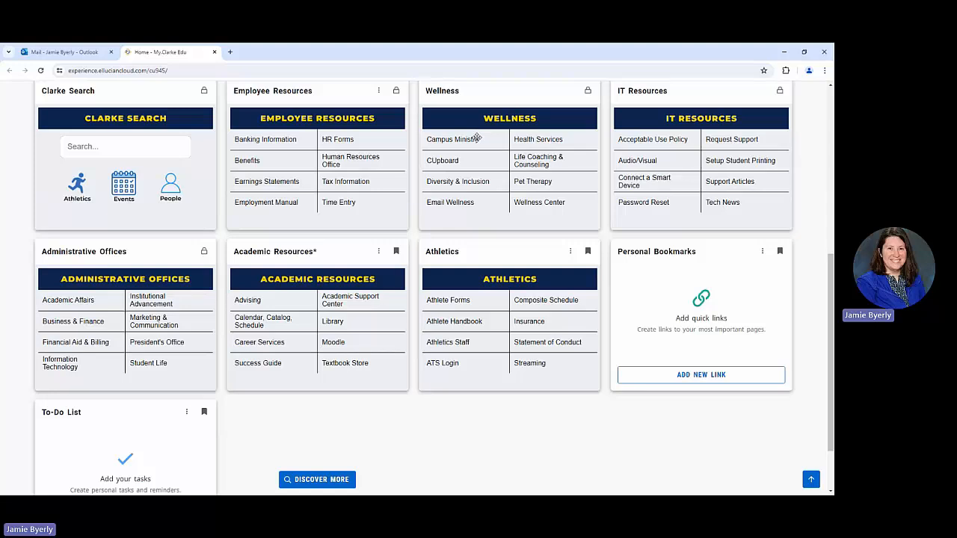
pyautogui.moveTo(371, 454)
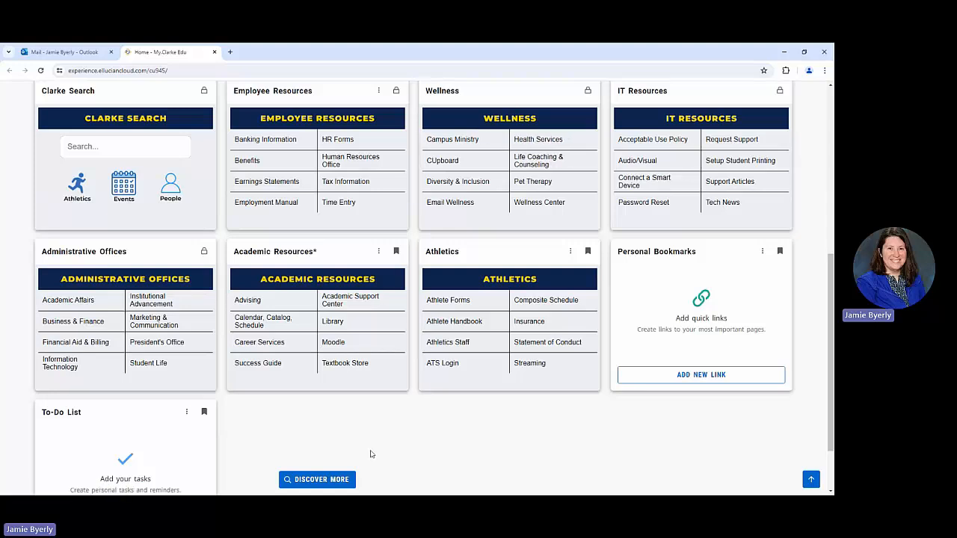
pyautogui.moveTo(332, 405)
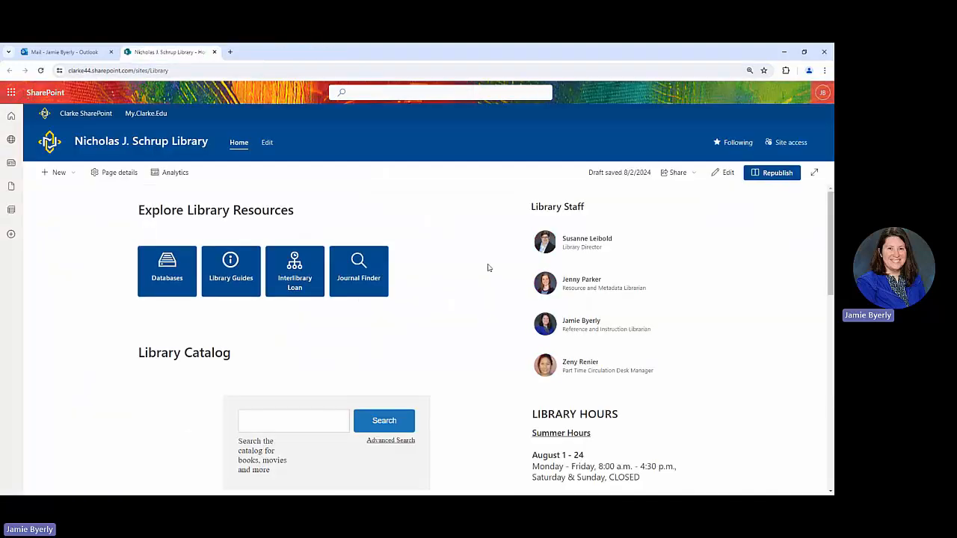
pyautogui.moveTo(471, 255)
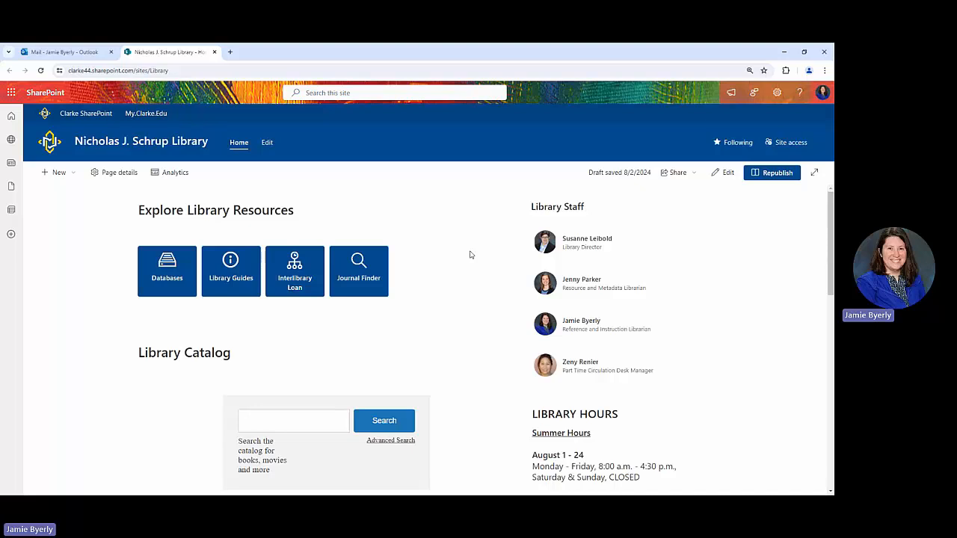
# Enter 'Shakespeare' into the Library Catalog search box on the library page.
pyautogui.scroll(-3)
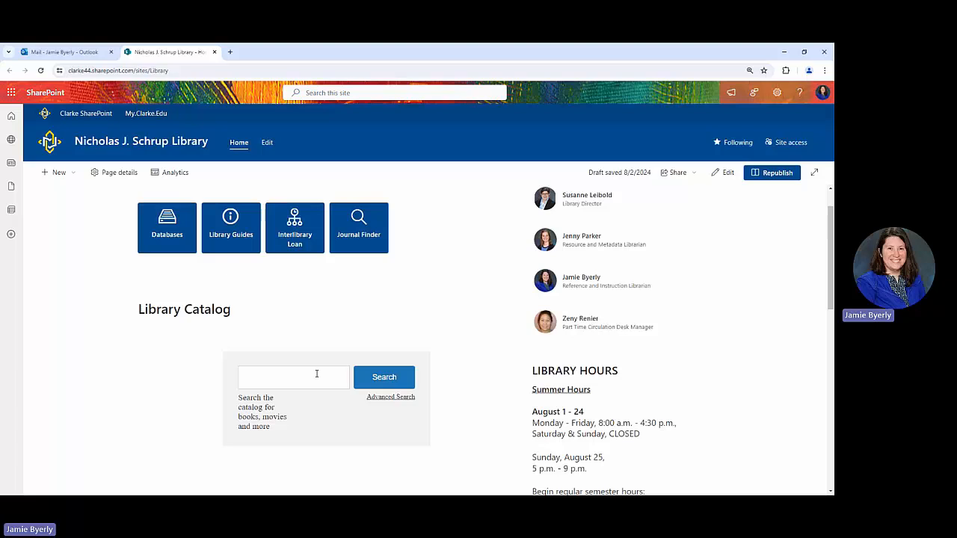
pyautogui.click(293, 377)
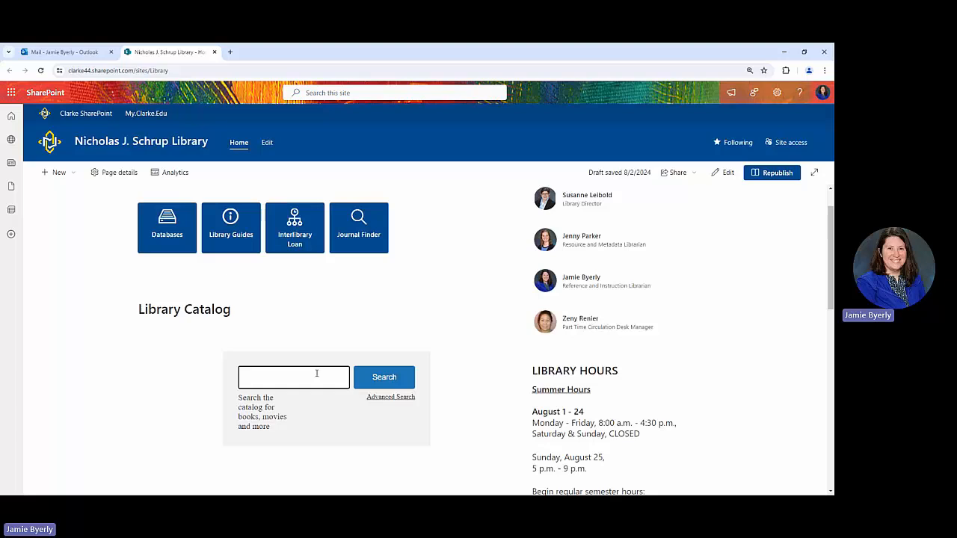
pyautogui.click(293, 377)
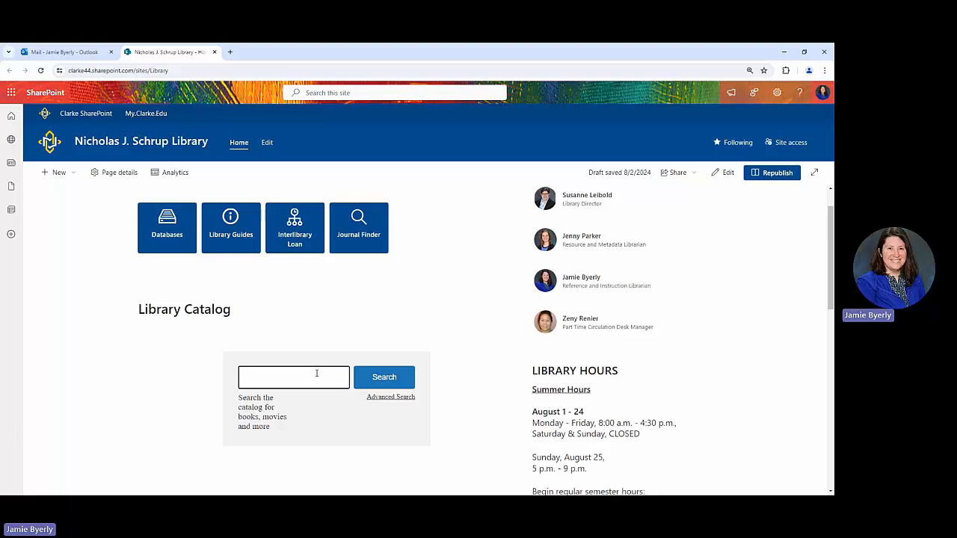
pyautogui.write('Shakespeare')
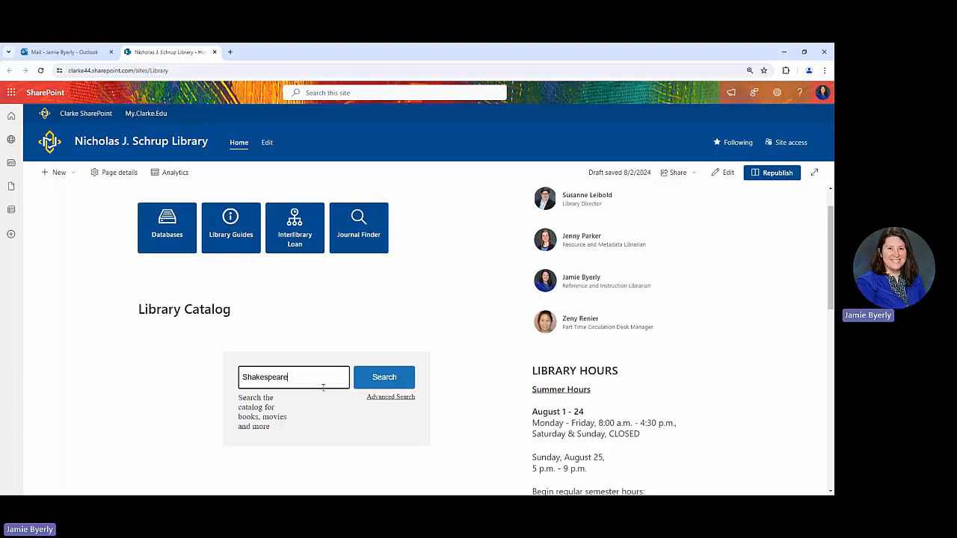
# Run the catalog search for Shakespeare, loading the WorldCat Discovery results.
pyautogui.click(384, 376)
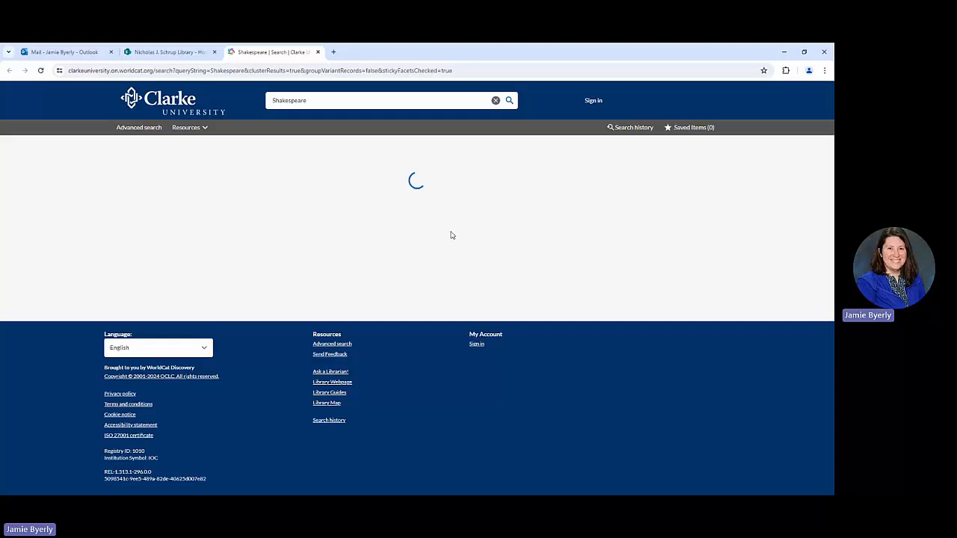
pyautogui.moveTo(477, 219)
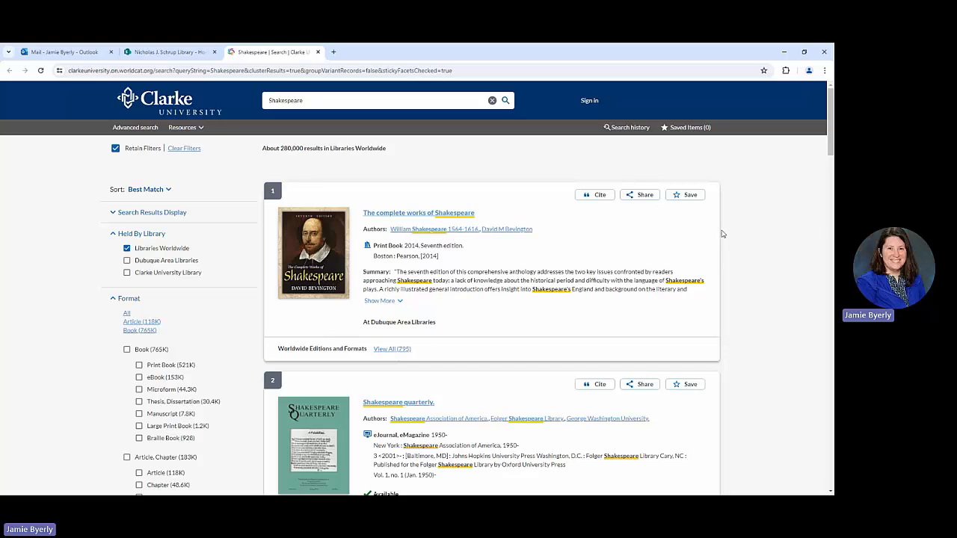
pyautogui.moveTo(69, 238)
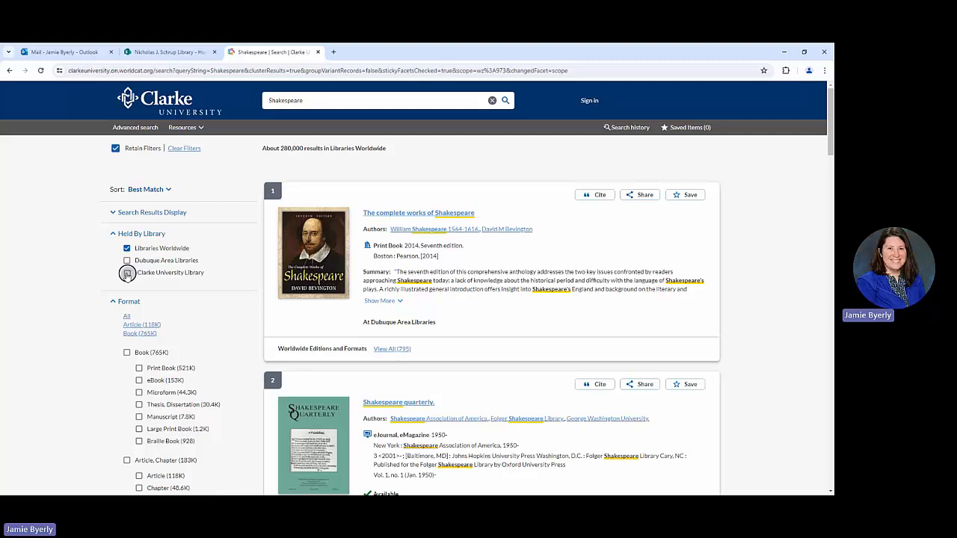
# Limit results to Clarke University Library holdings and reach The complete works of William Shakespeare.
pyautogui.click(127, 272)
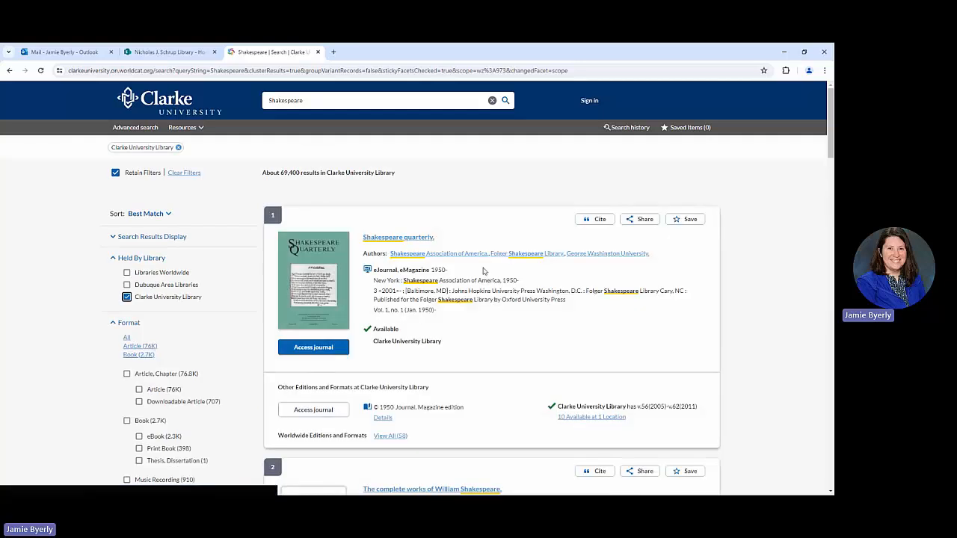
pyautogui.moveTo(523, 137)
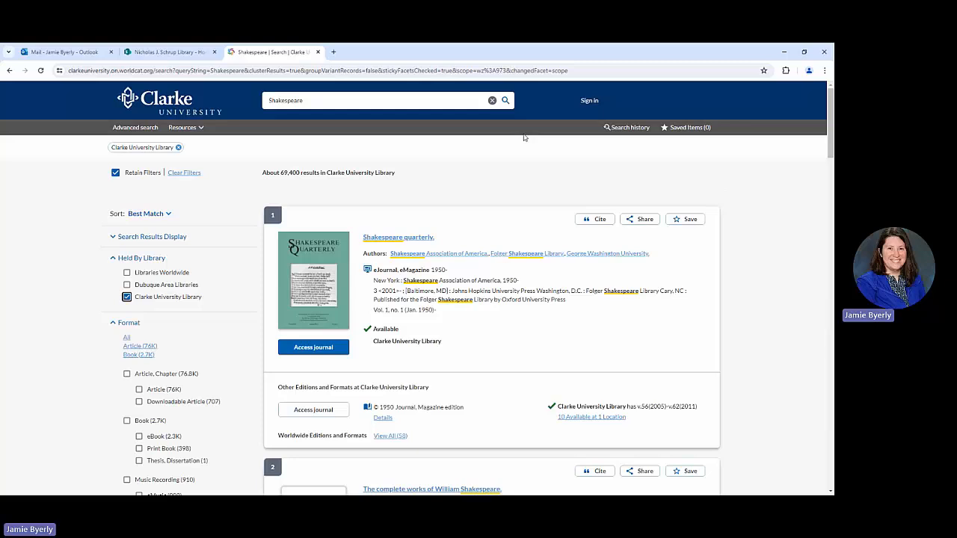
pyautogui.moveTo(622, 154)
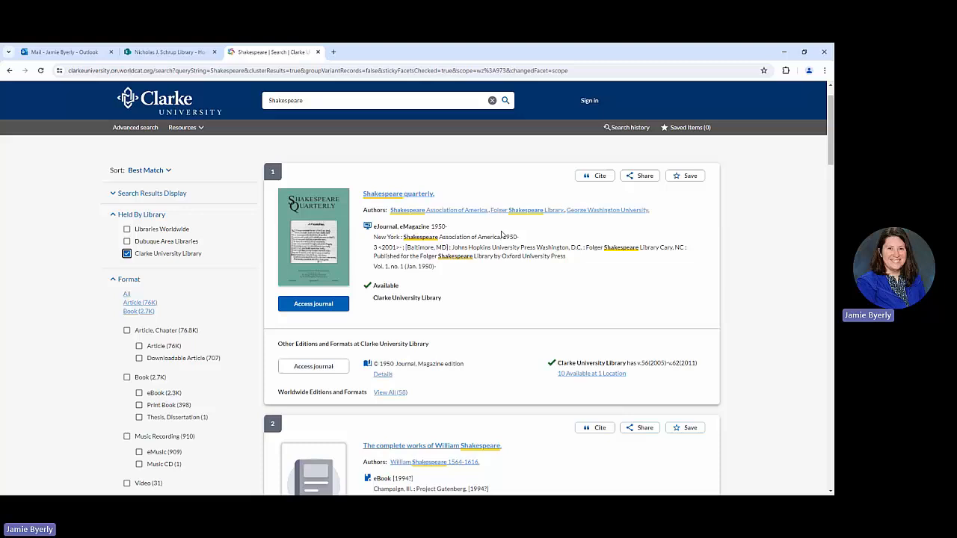
pyautogui.scroll(-3)
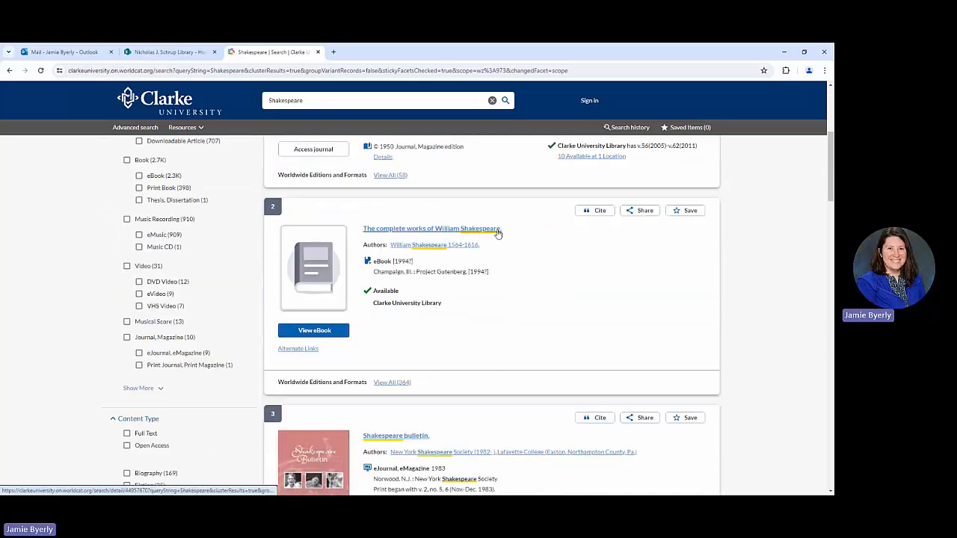
pyautogui.moveTo(526, 252)
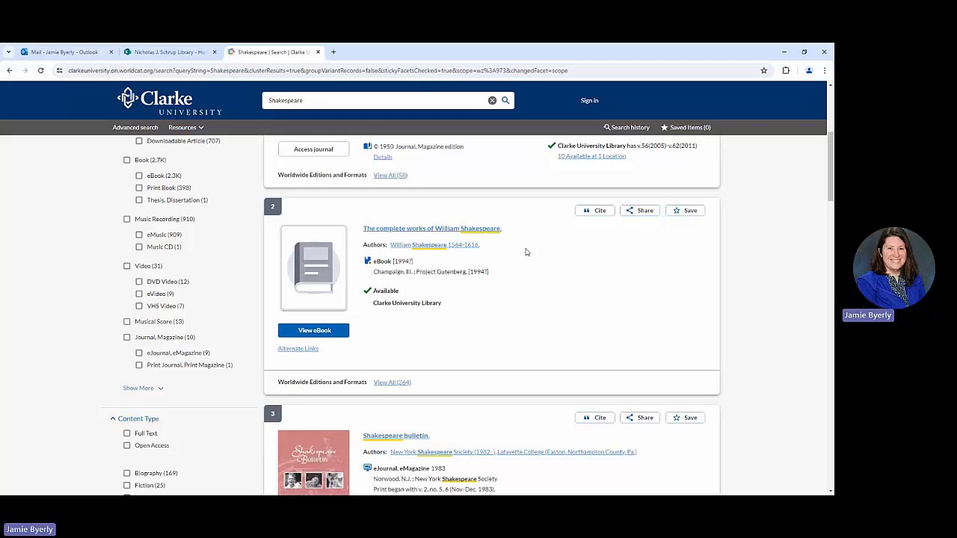
pyautogui.moveTo(512, 297)
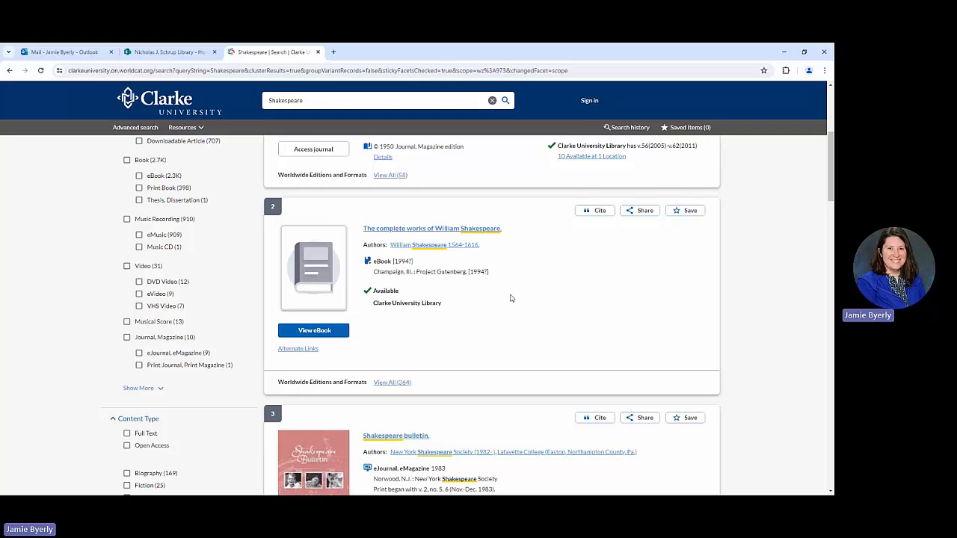
pyautogui.moveTo(398, 328)
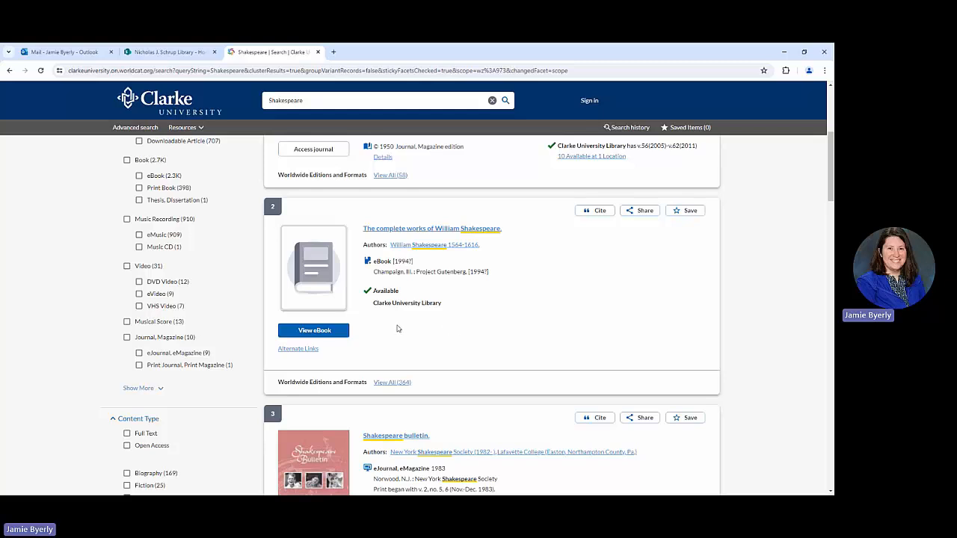
pyautogui.moveTo(314, 330)
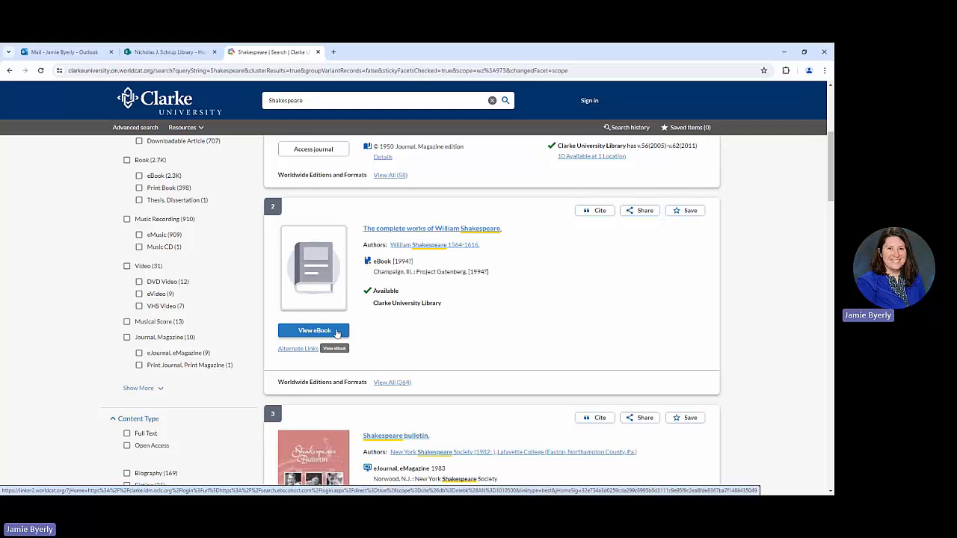
# View the EBSCOhost record for The complete works of William Shakespeare and its play-by-play contents.
pyautogui.click(313, 331)
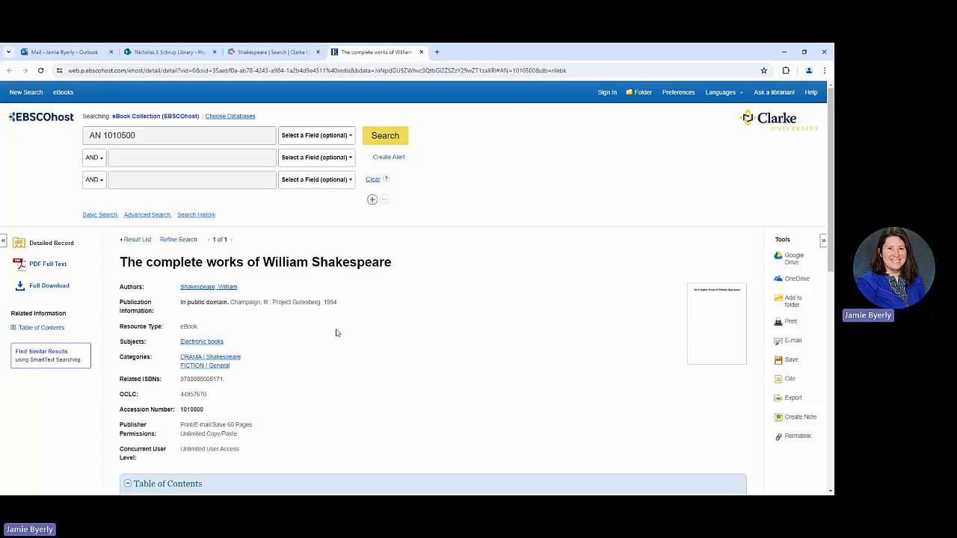
pyautogui.moveTo(337, 304)
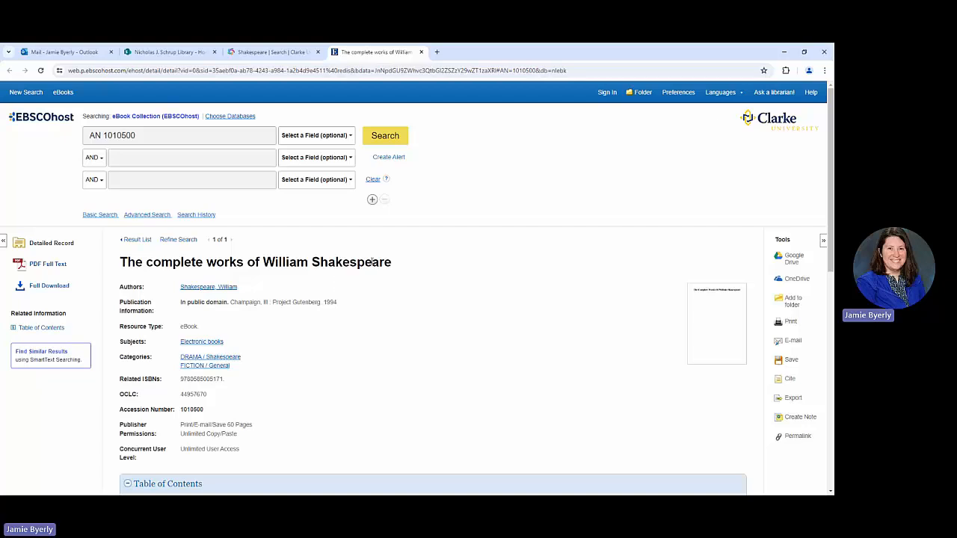
pyautogui.moveTo(364, 272)
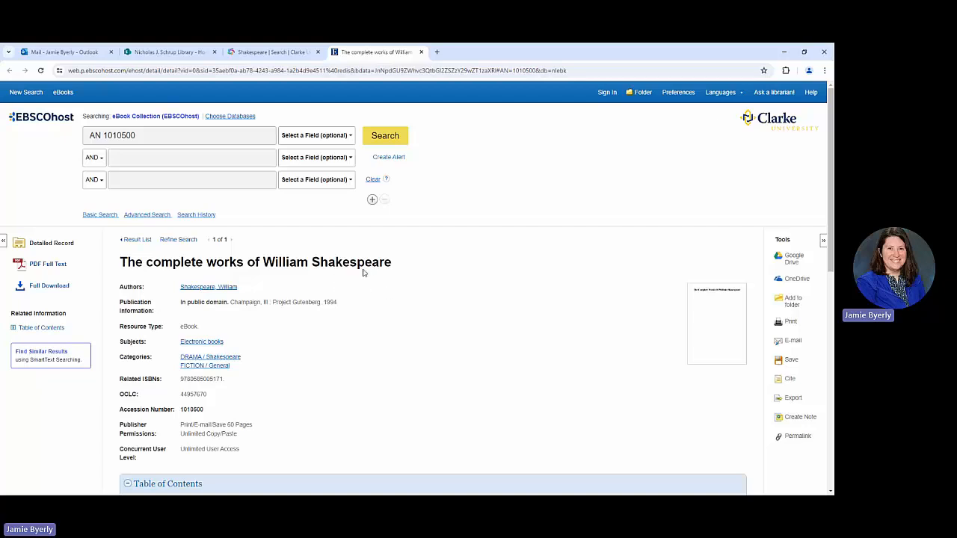
pyautogui.moveTo(367, 277)
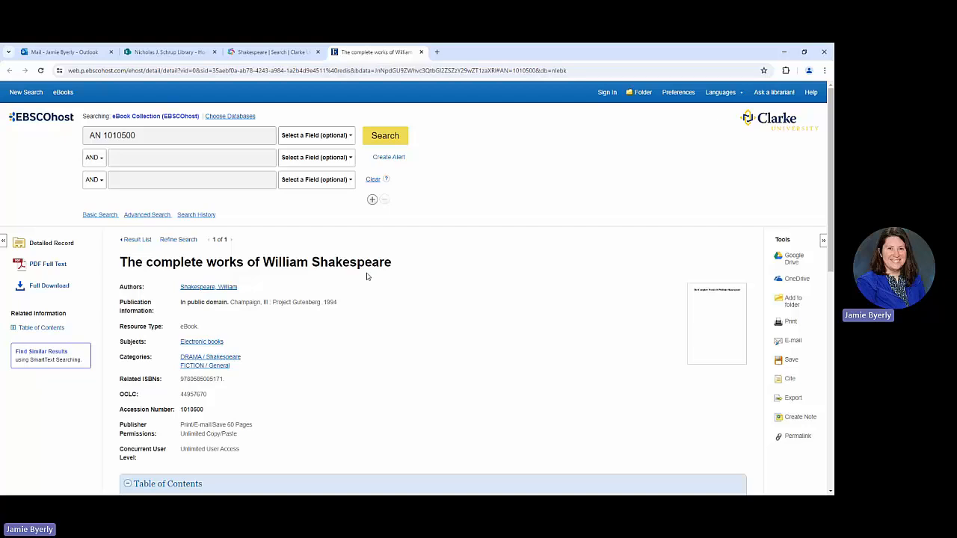
pyautogui.scroll(-3)
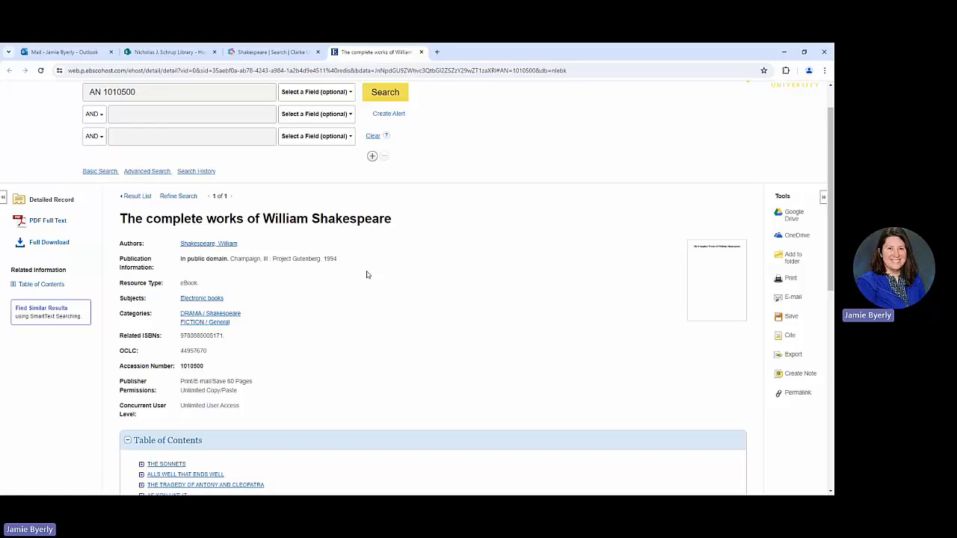
pyautogui.moveTo(370, 283)
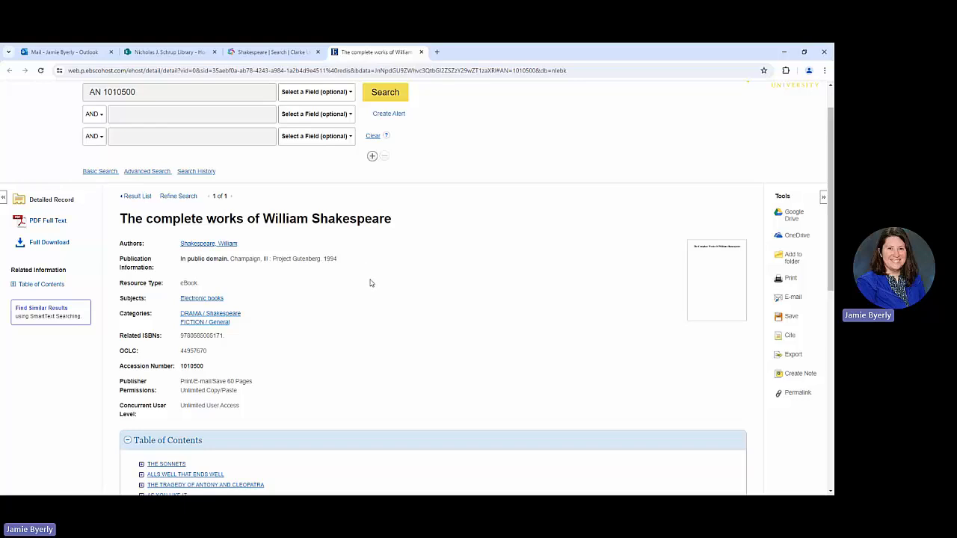
pyautogui.moveTo(83, 209)
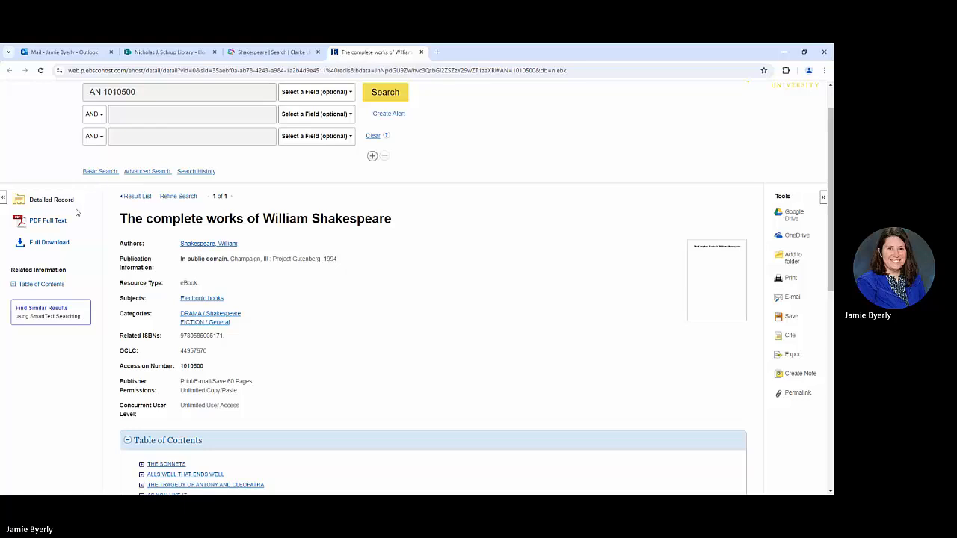
pyautogui.scroll(-3)
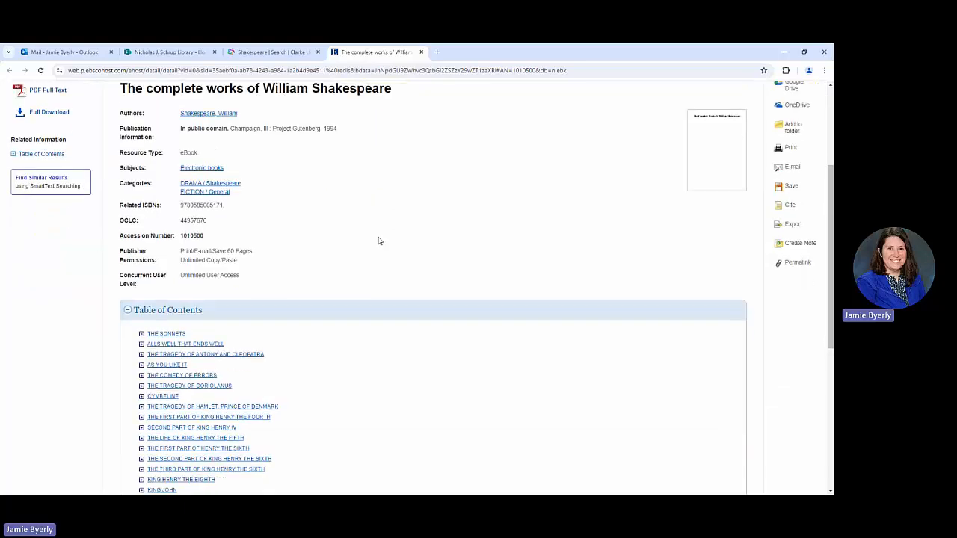
pyautogui.scroll(-3)
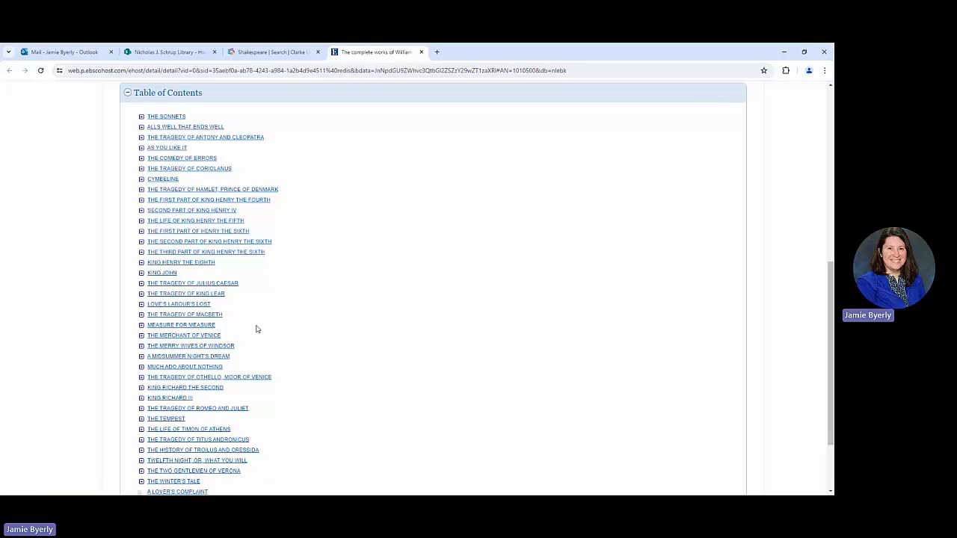
pyautogui.moveTo(260, 335)
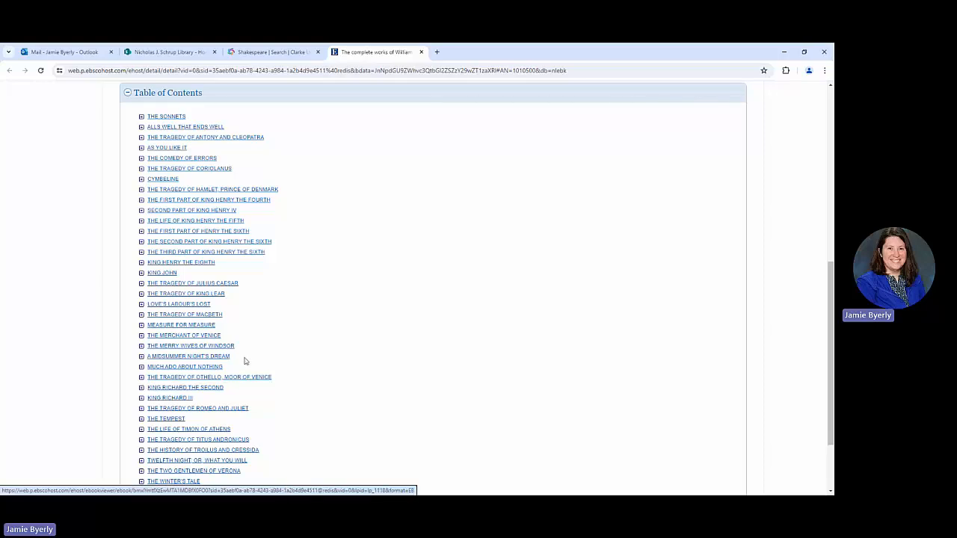
pyautogui.scroll(3)
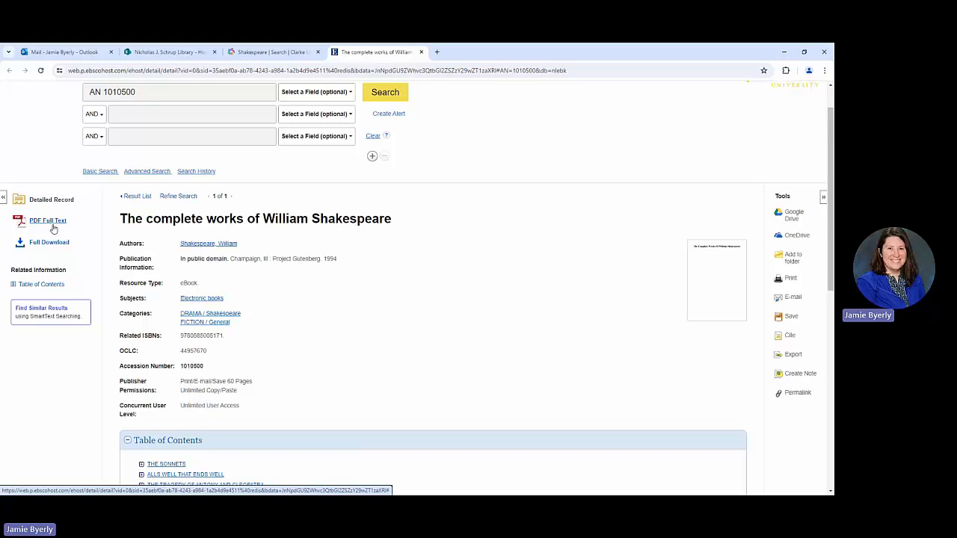
# Read the ebook's PDF Full Text in the EBSCOhost viewer and get its permalink.
pyautogui.click(48, 220)
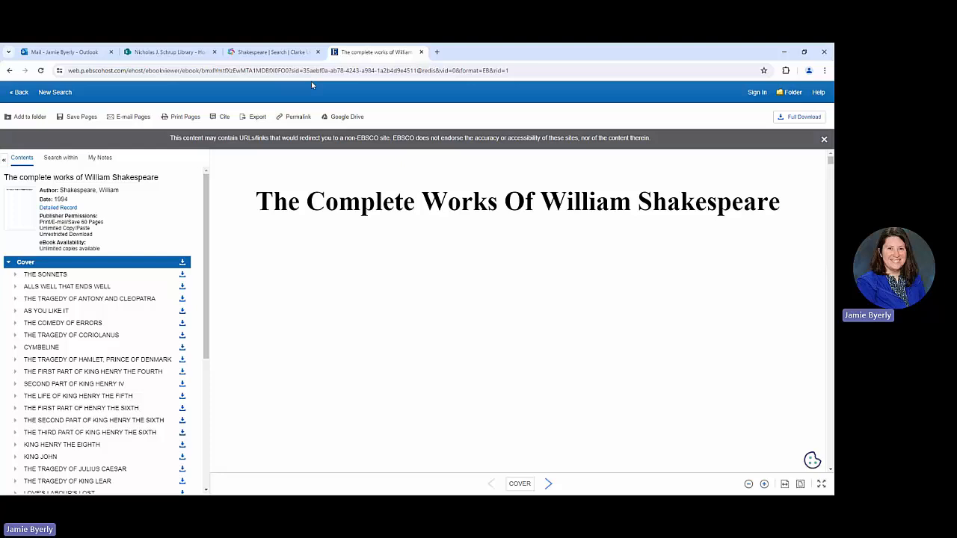
pyautogui.moveTo(42, 92)
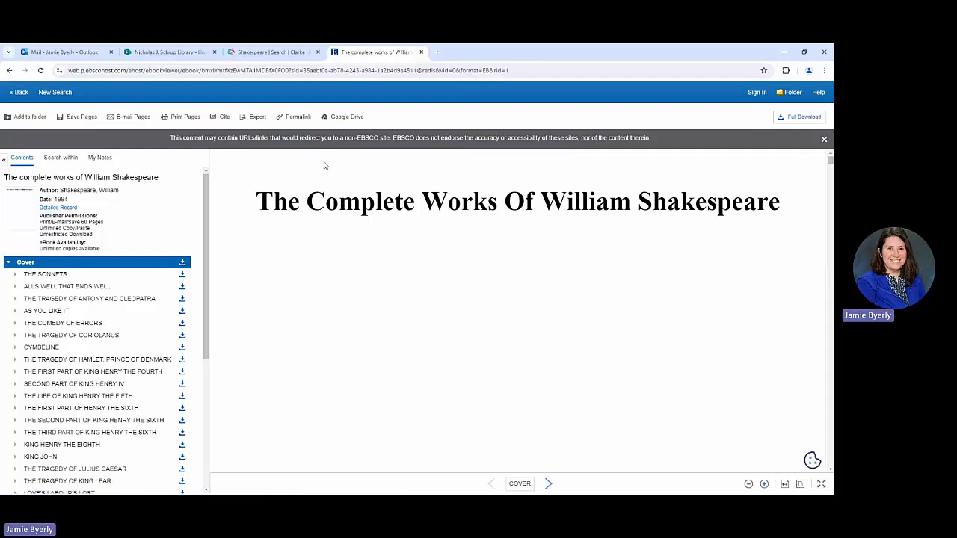
pyautogui.moveTo(108, 135)
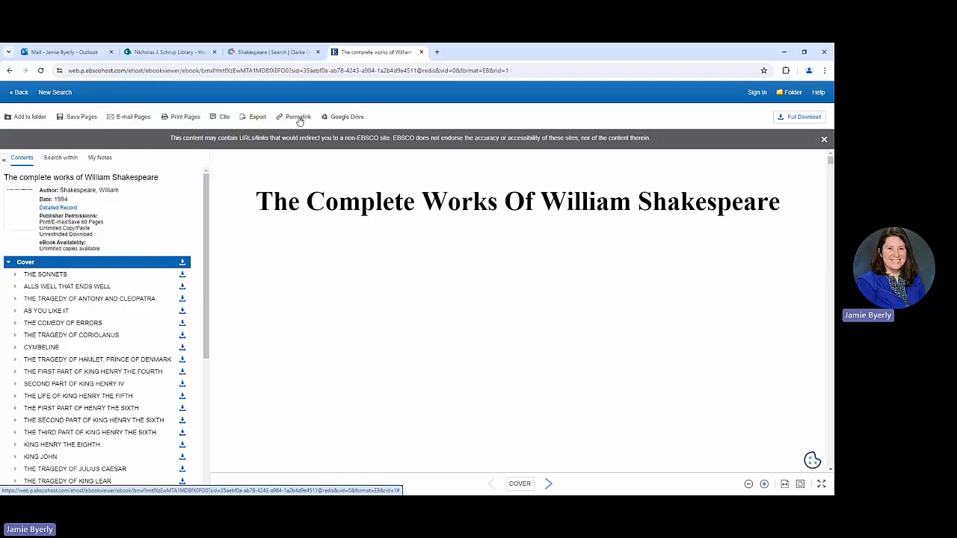
pyautogui.click(299, 117)
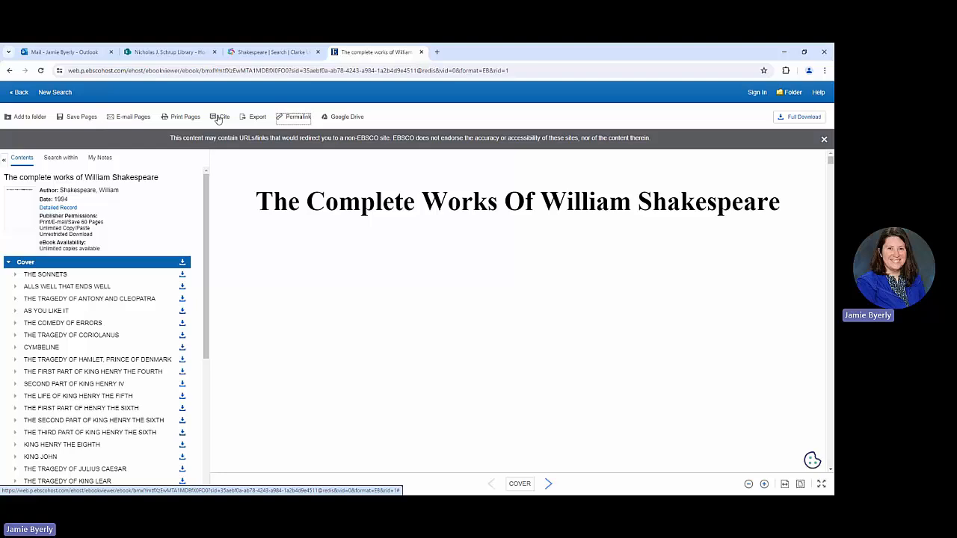
# Show the ready-made citation formats (ABNT, AMA) for the ebook.
pyautogui.click(225, 116)
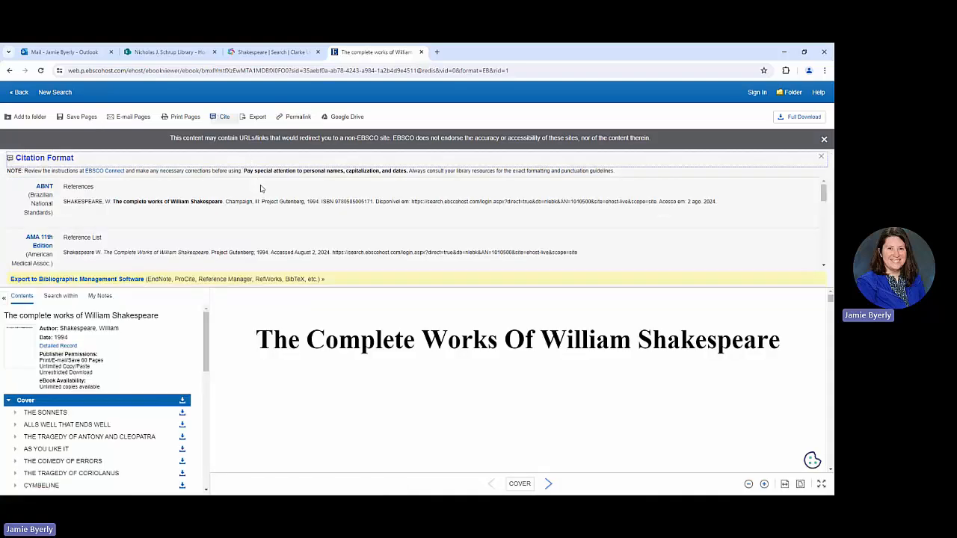
pyautogui.moveTo(29, 127)
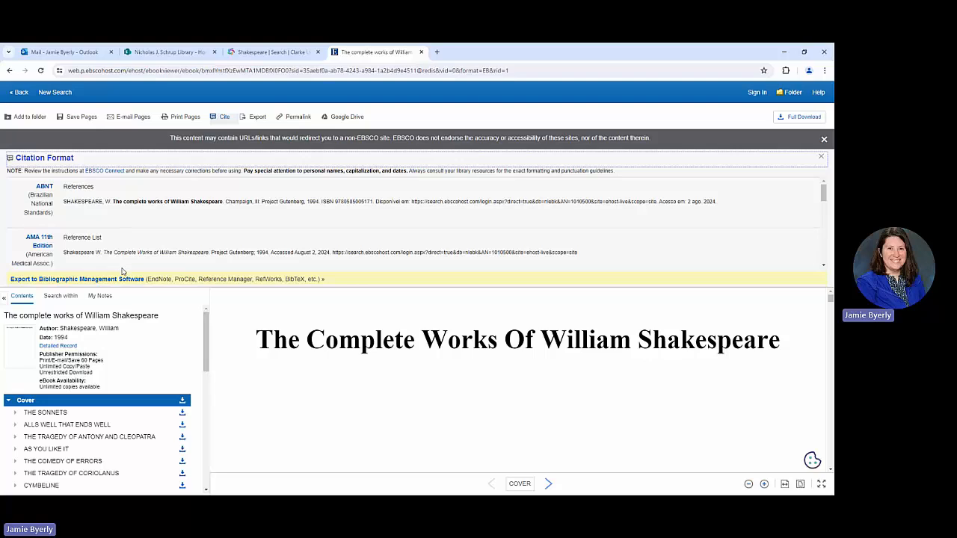
pyautogui.moveTo(223, 182)
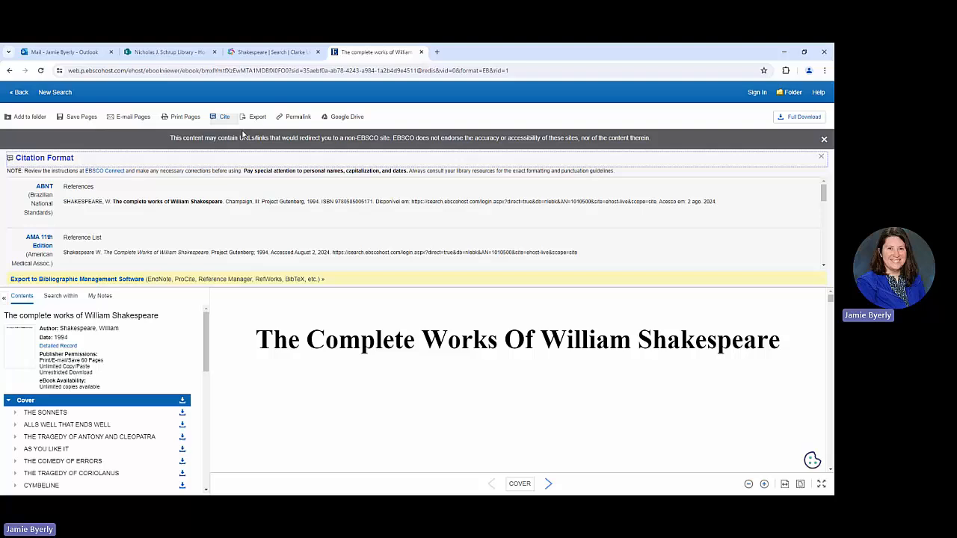
pyautogui.moveTo(209, 102)
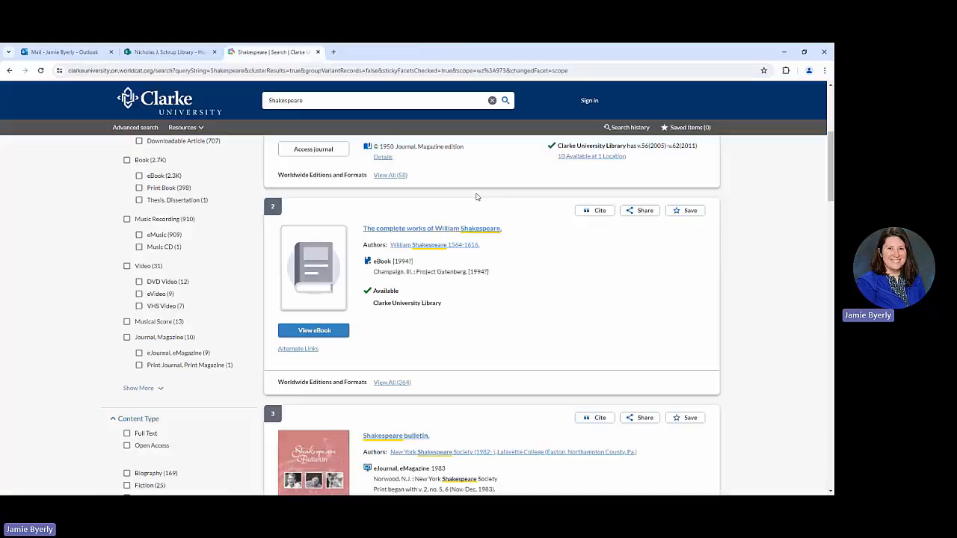
# Scroll the Clarke-held results to item 4, the print book Shakespeare, 1564-1964.
pyautogui.scroll(-3)
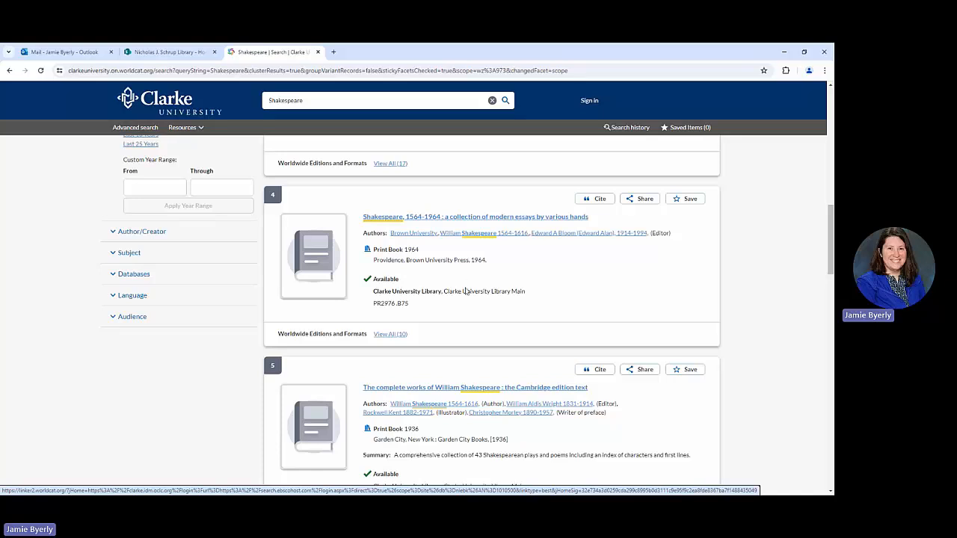
pyautogui.moveTo(511, 290)
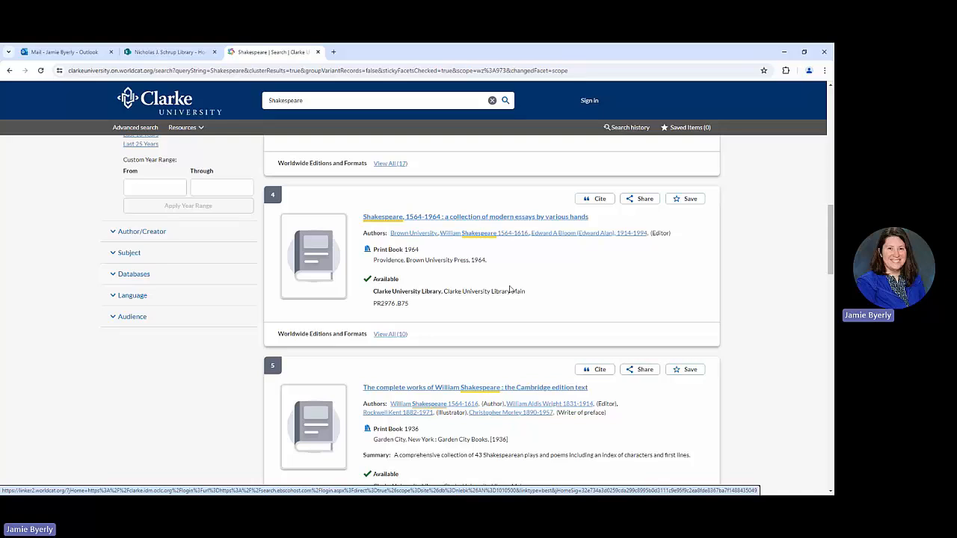
pyautogui.moveTo(492, 285)
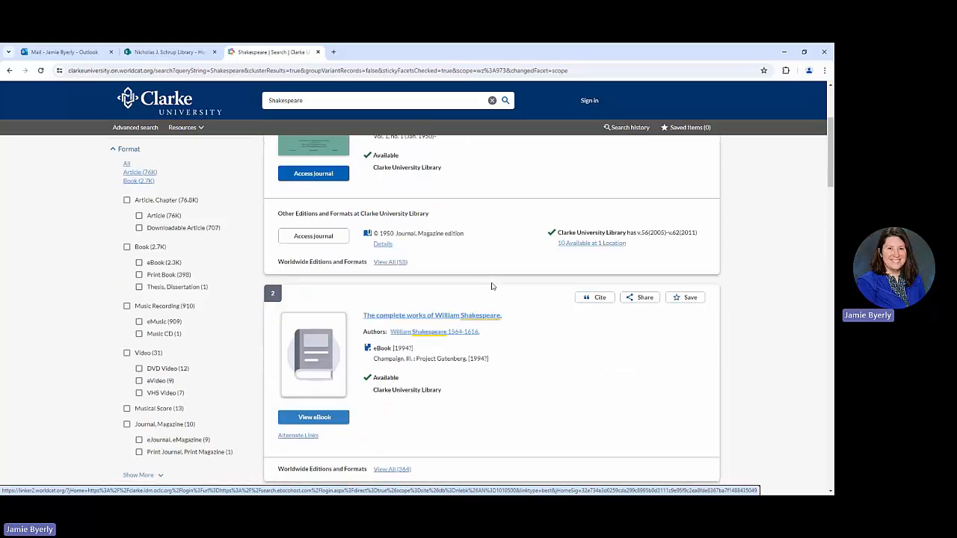
pyautogui.moveTo(497, 296)
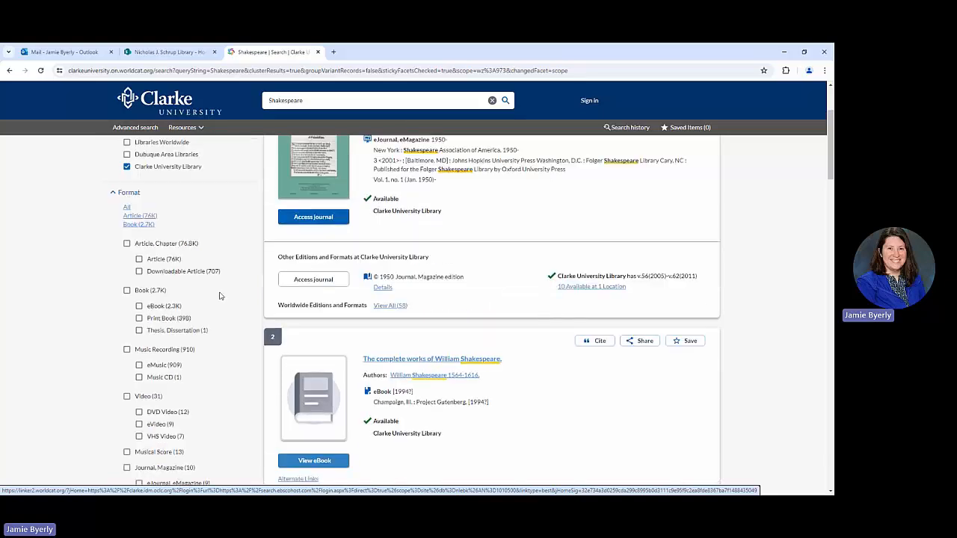
pyautogui.moveTo(237, 309)
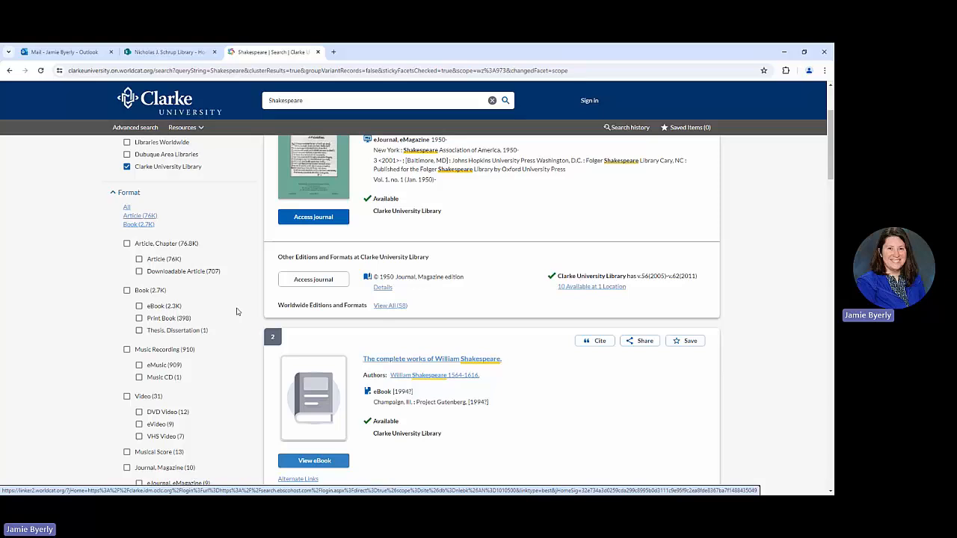
pyautogui.moveTo(173, 317)
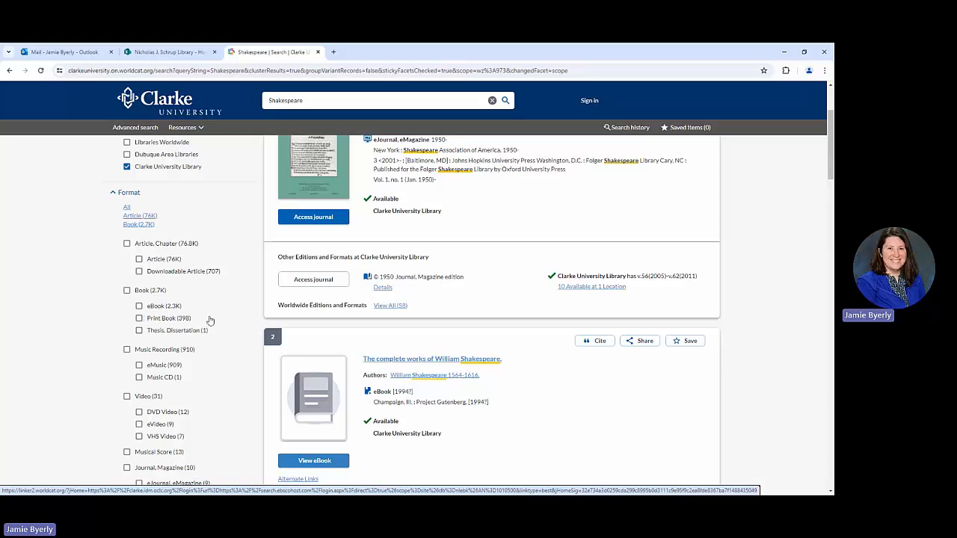
pyautogui.scroll(-3)
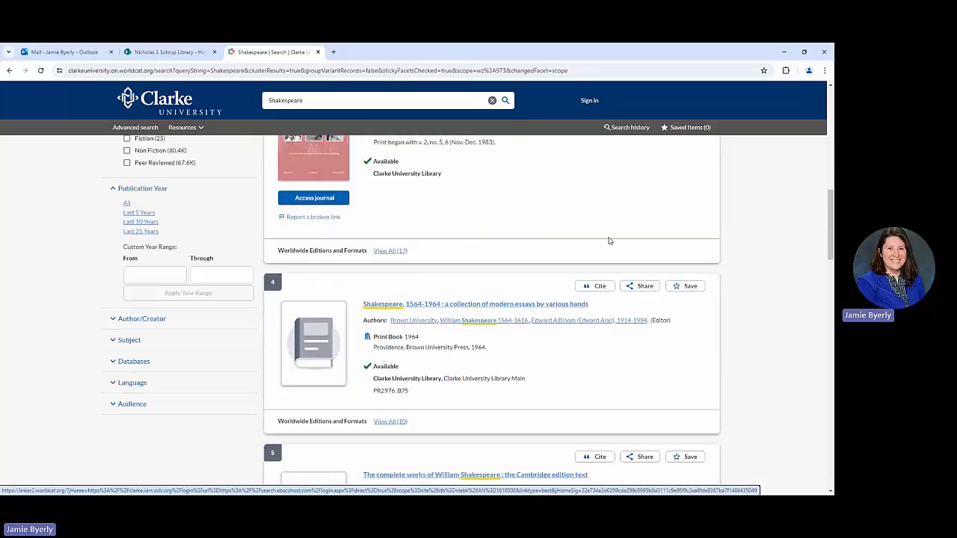
pyautogui.scroll(-3)
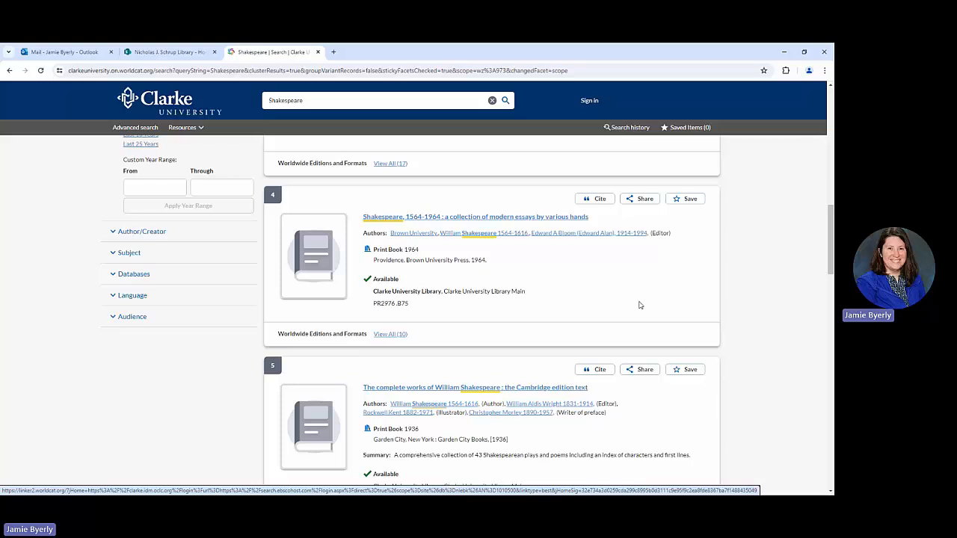
pyautogui.moveTo(619, 284)
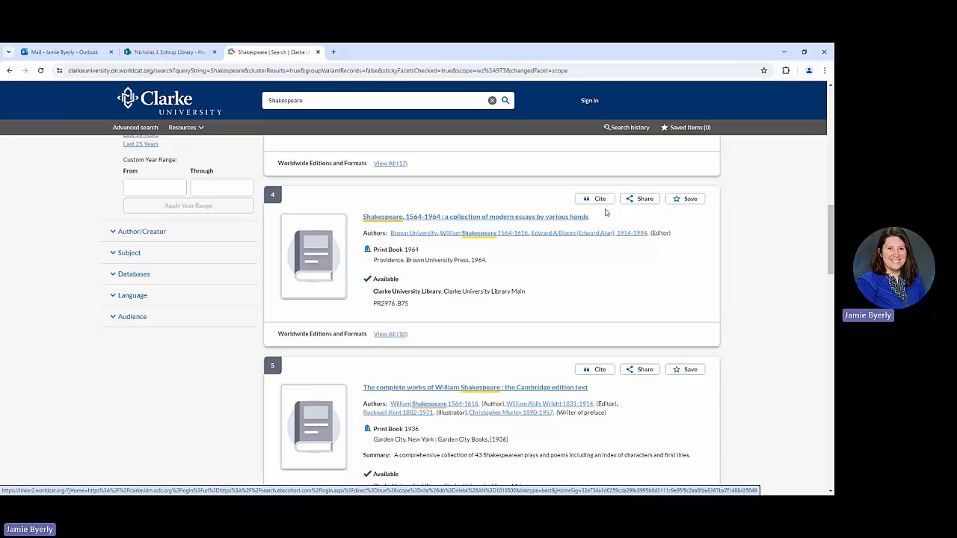
pyautogui.moveTo(641, 198)
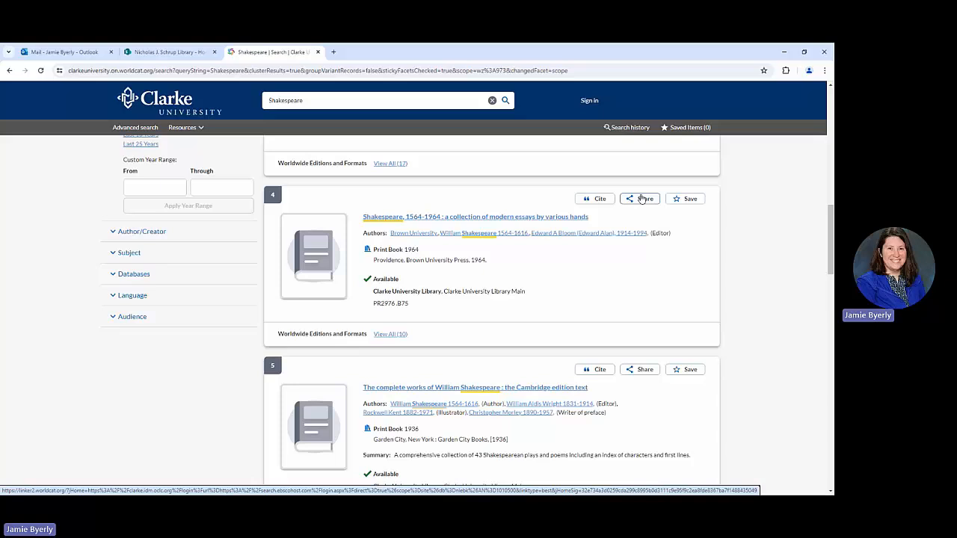
pyautogui.click(640, 197)
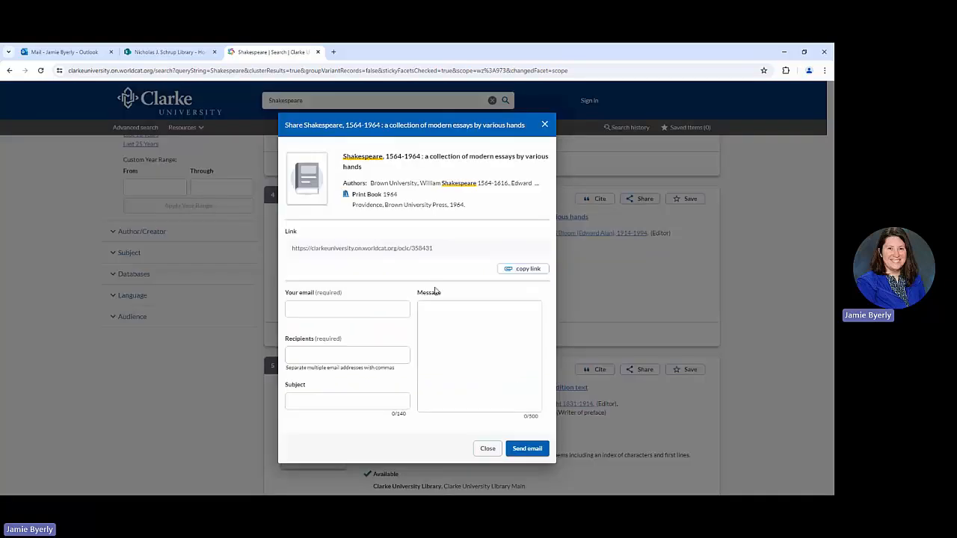
pyautogui.moveTo(432, 284)
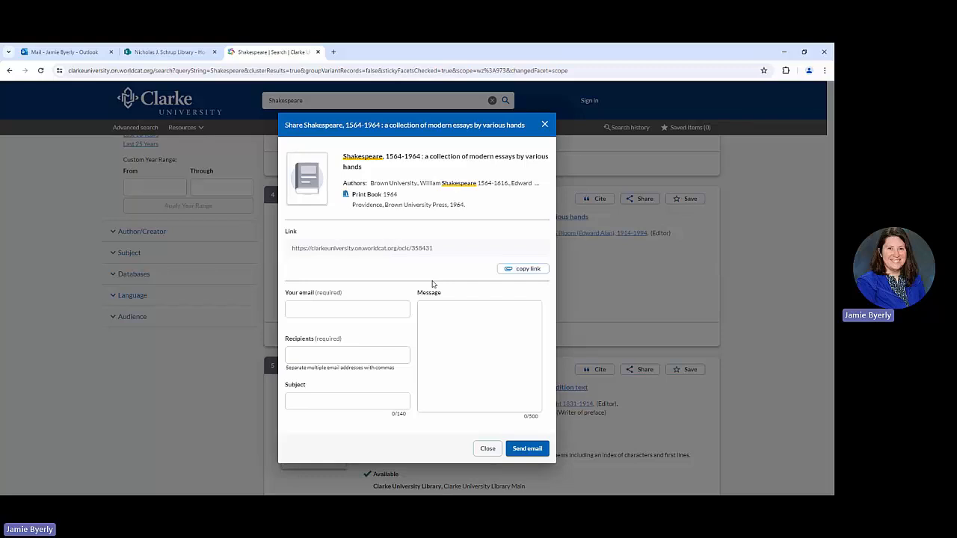
pyautogui.moveTo(401, 292)
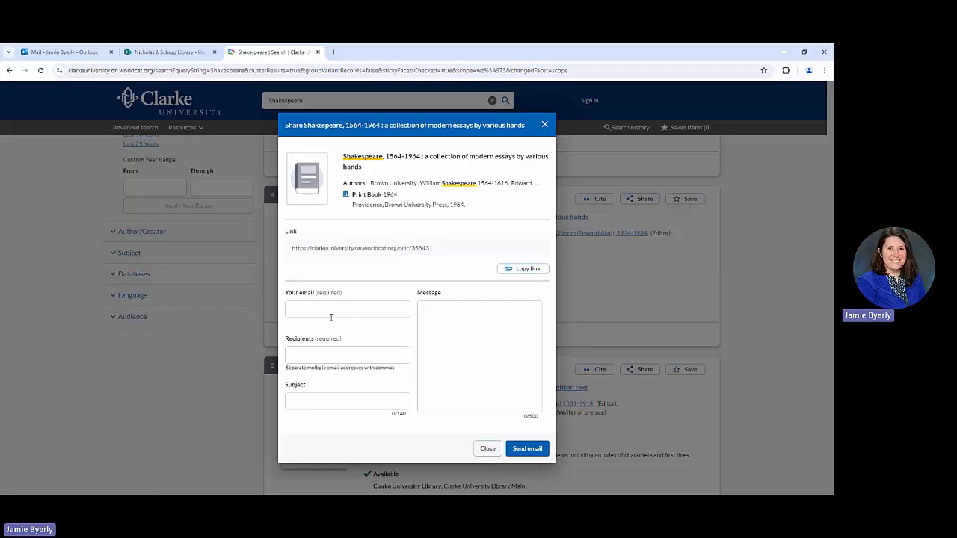
pyautogui.moveTo(487, 460)
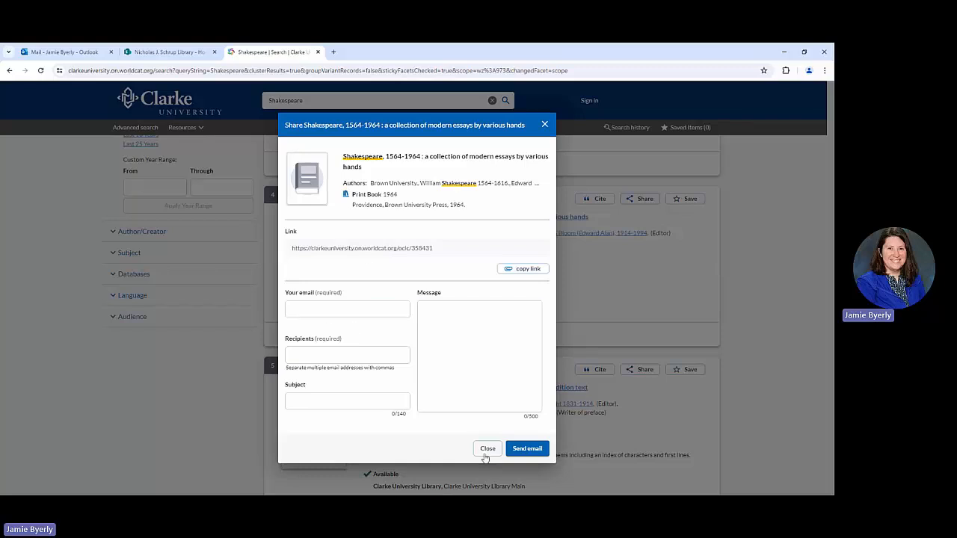
pyautogui.moveTo(491, 455)
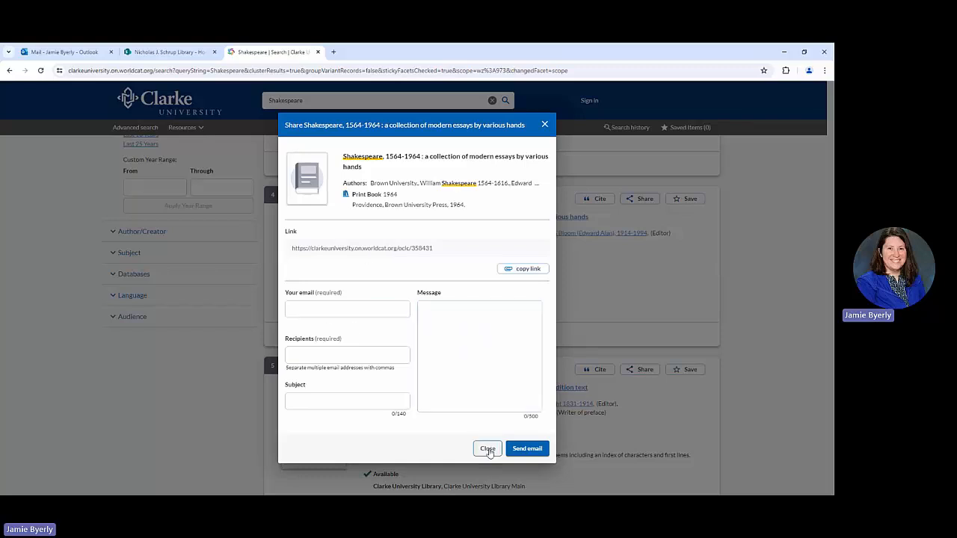
pyautogui.click(487, 448)
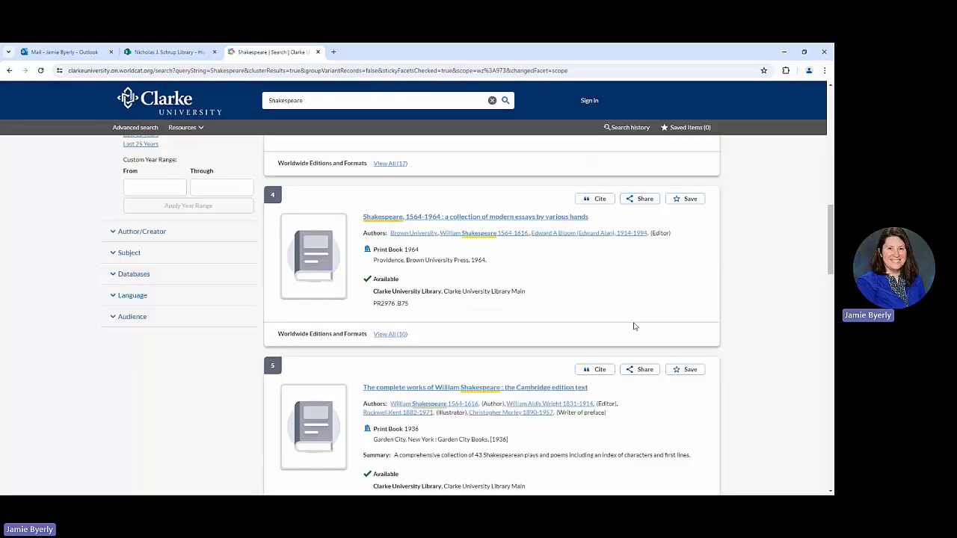
pyautogui.moveTo(631, 309)
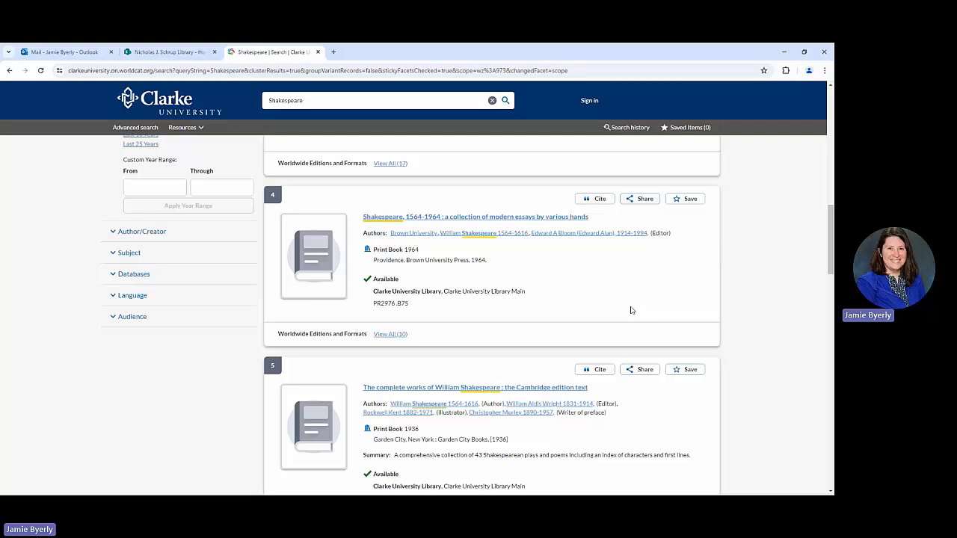
pyautogui.moveTo(791, 263)
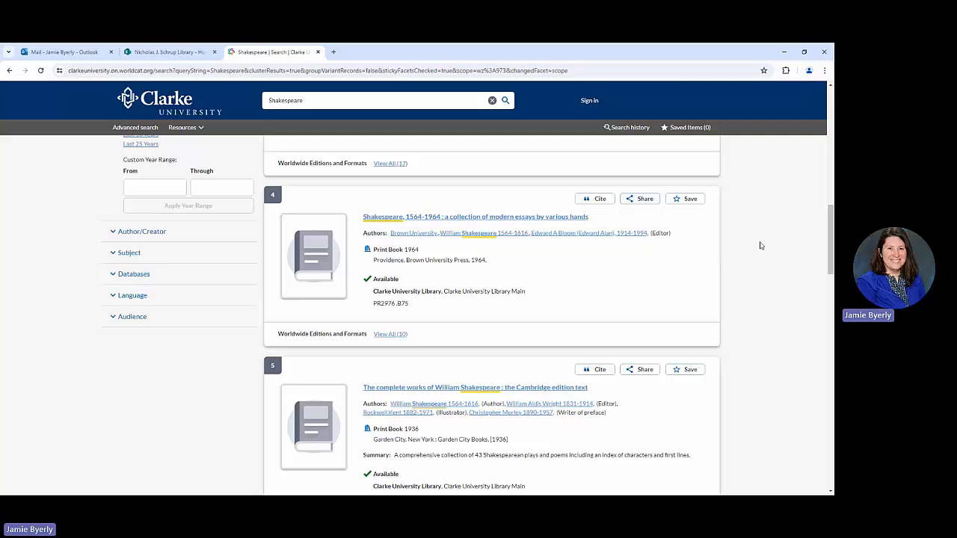
pyautogui.moveTo(803, 307)
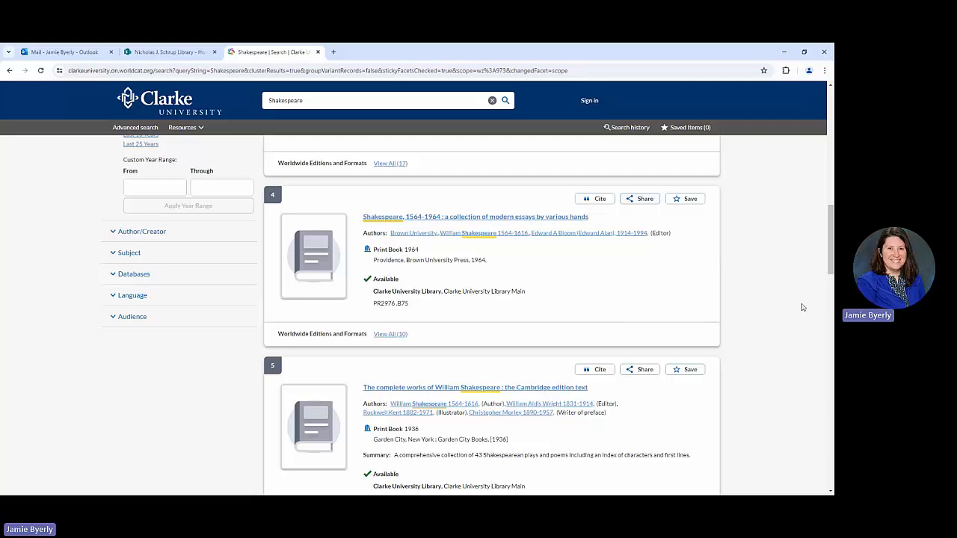
pyautogui.scroll(3)
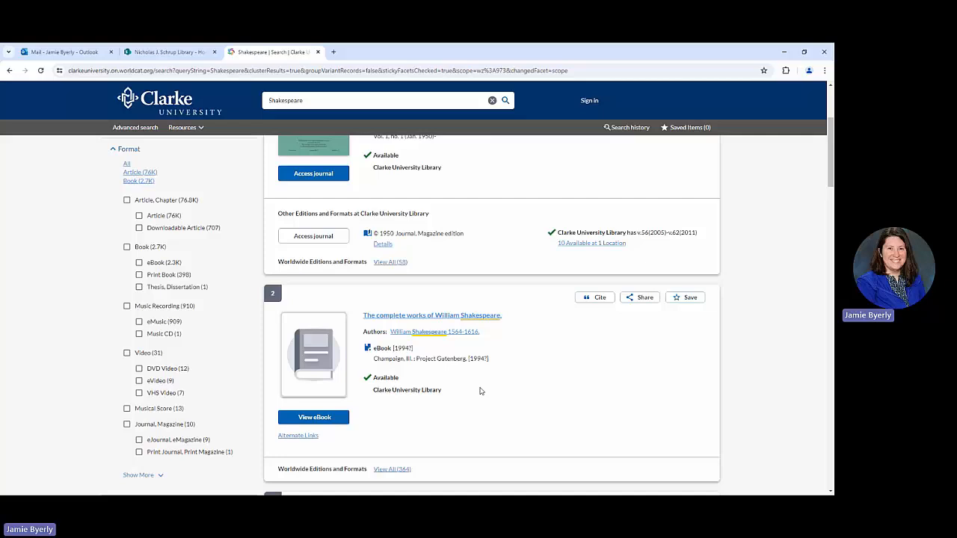
pyautogui.moveTo(625, 362)
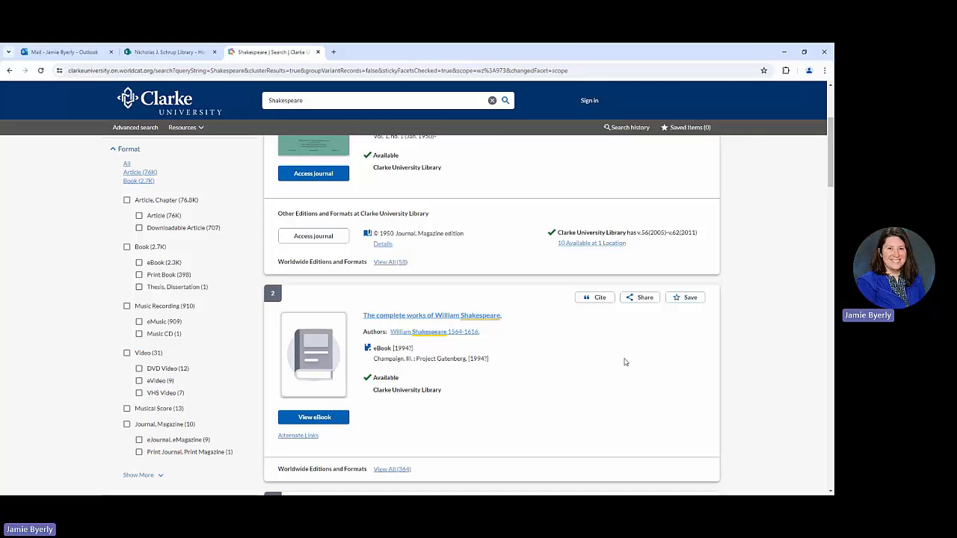
pyautogui.moveTo(739, 328)
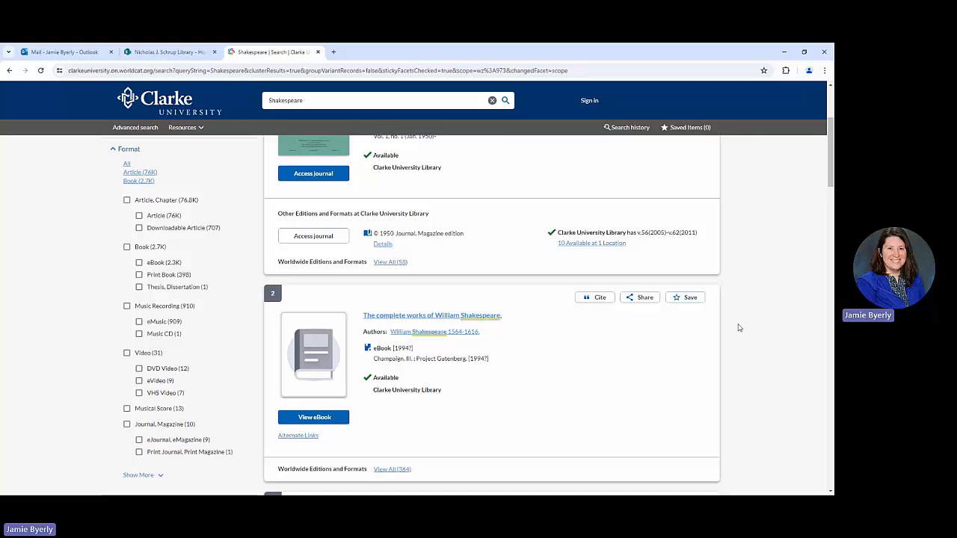